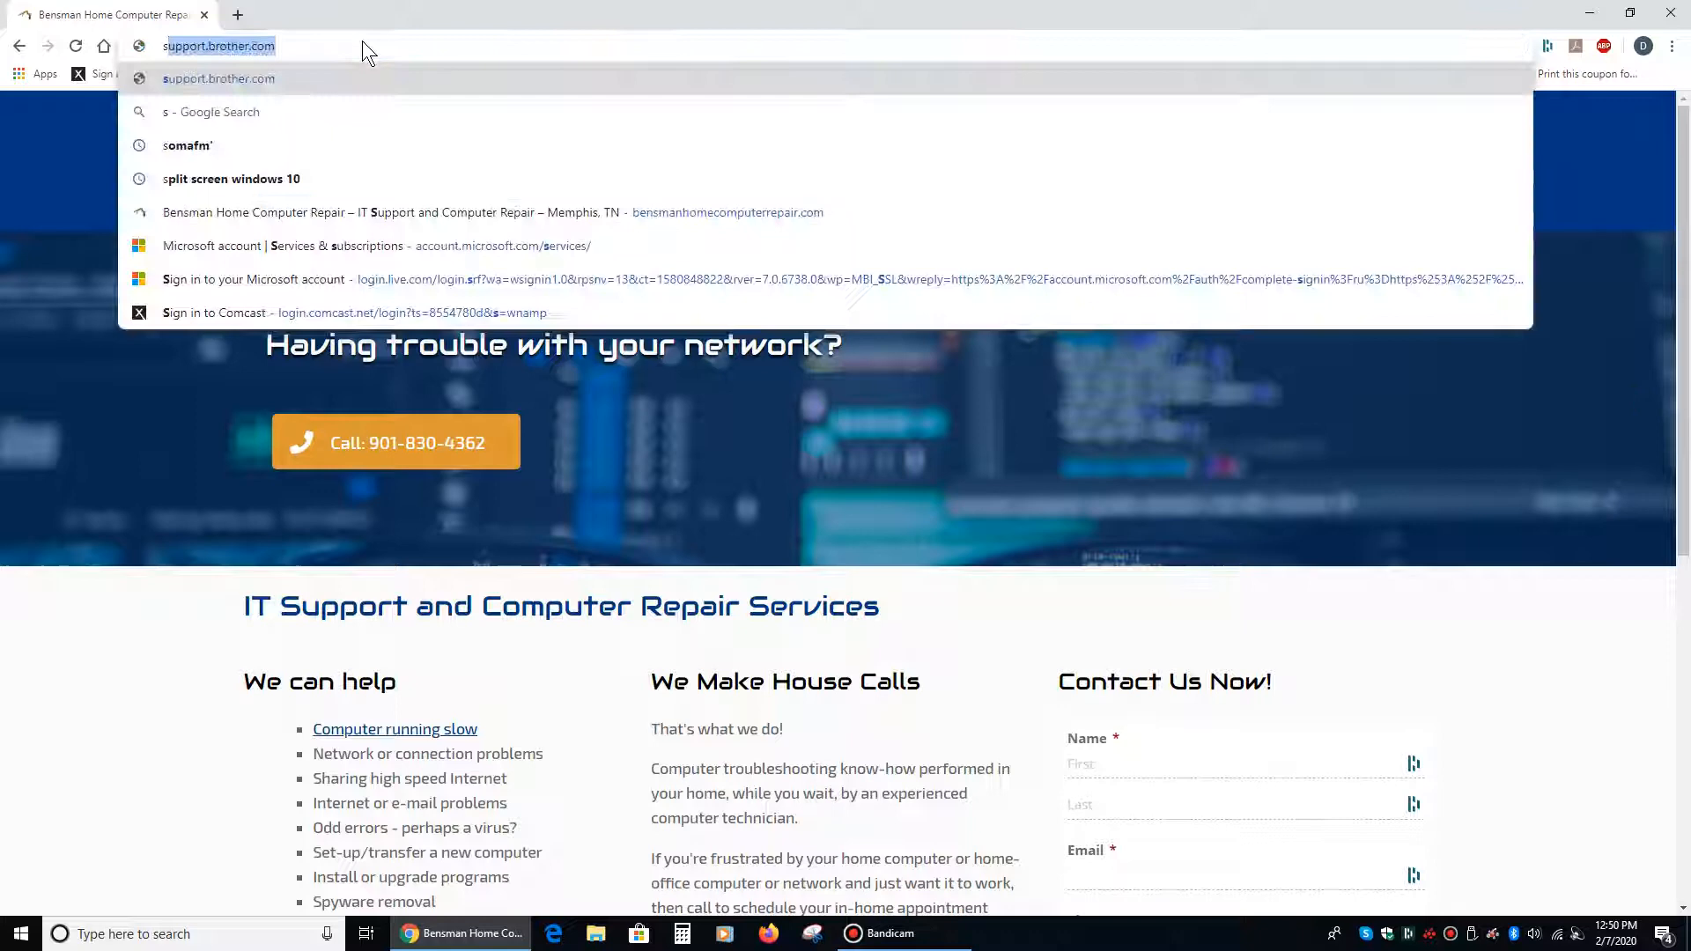
Step: Search Google for "soma fm" so the SomaFM site appears in the results
text(soma f)
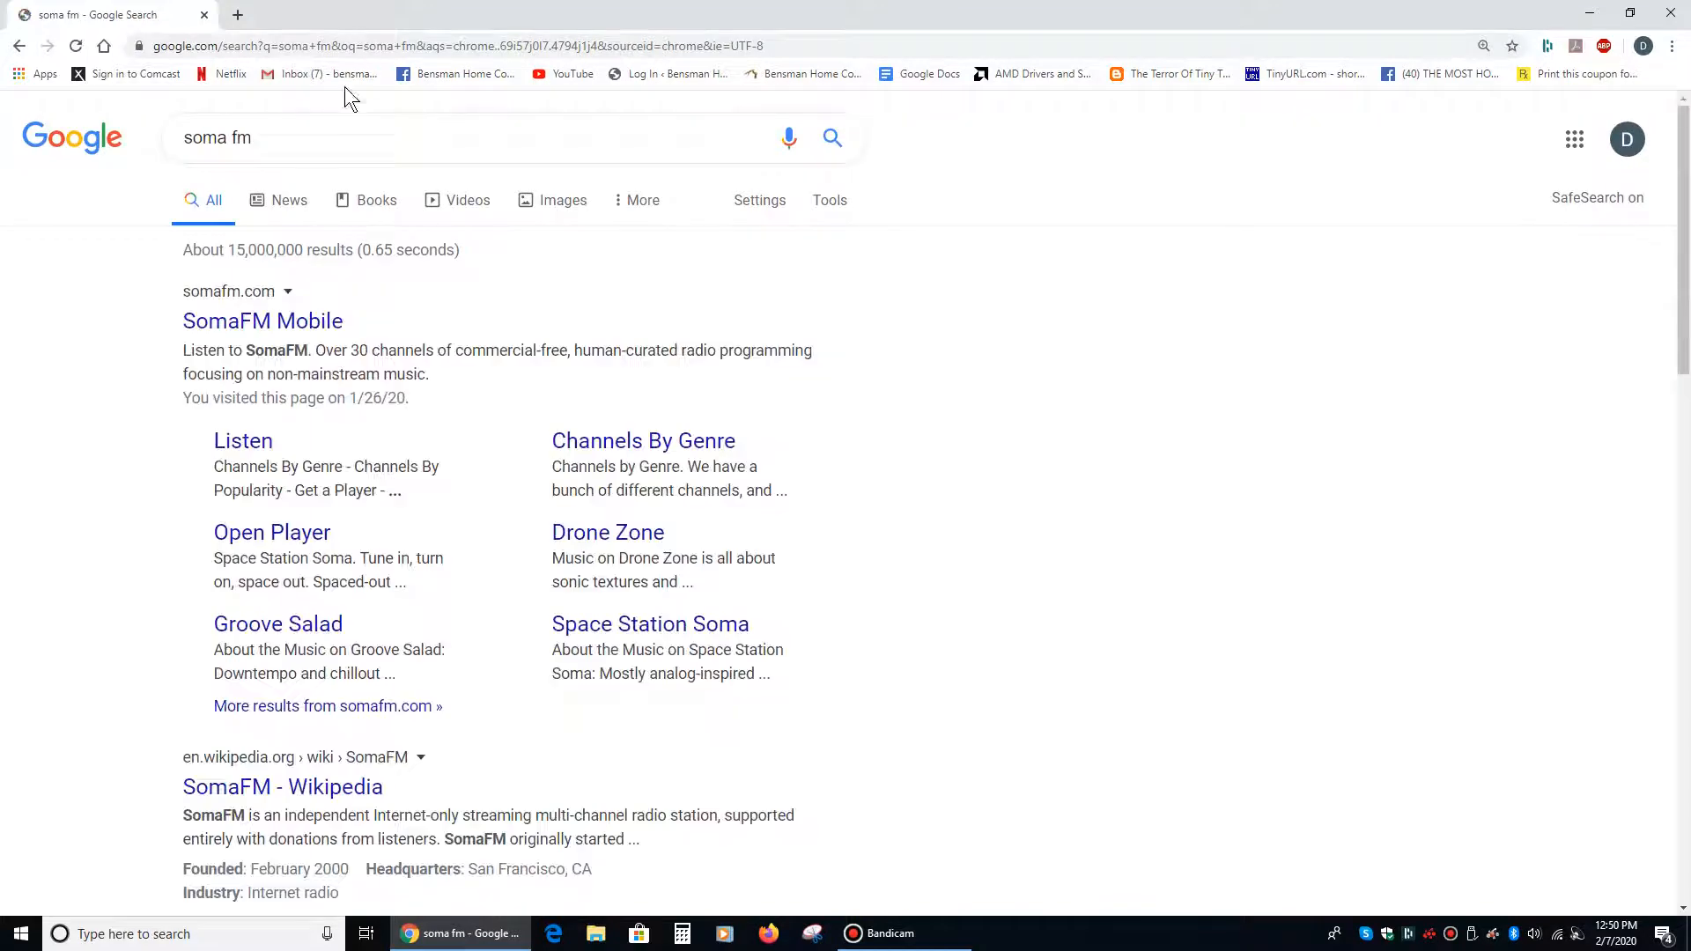
mouse_move(262, 320)
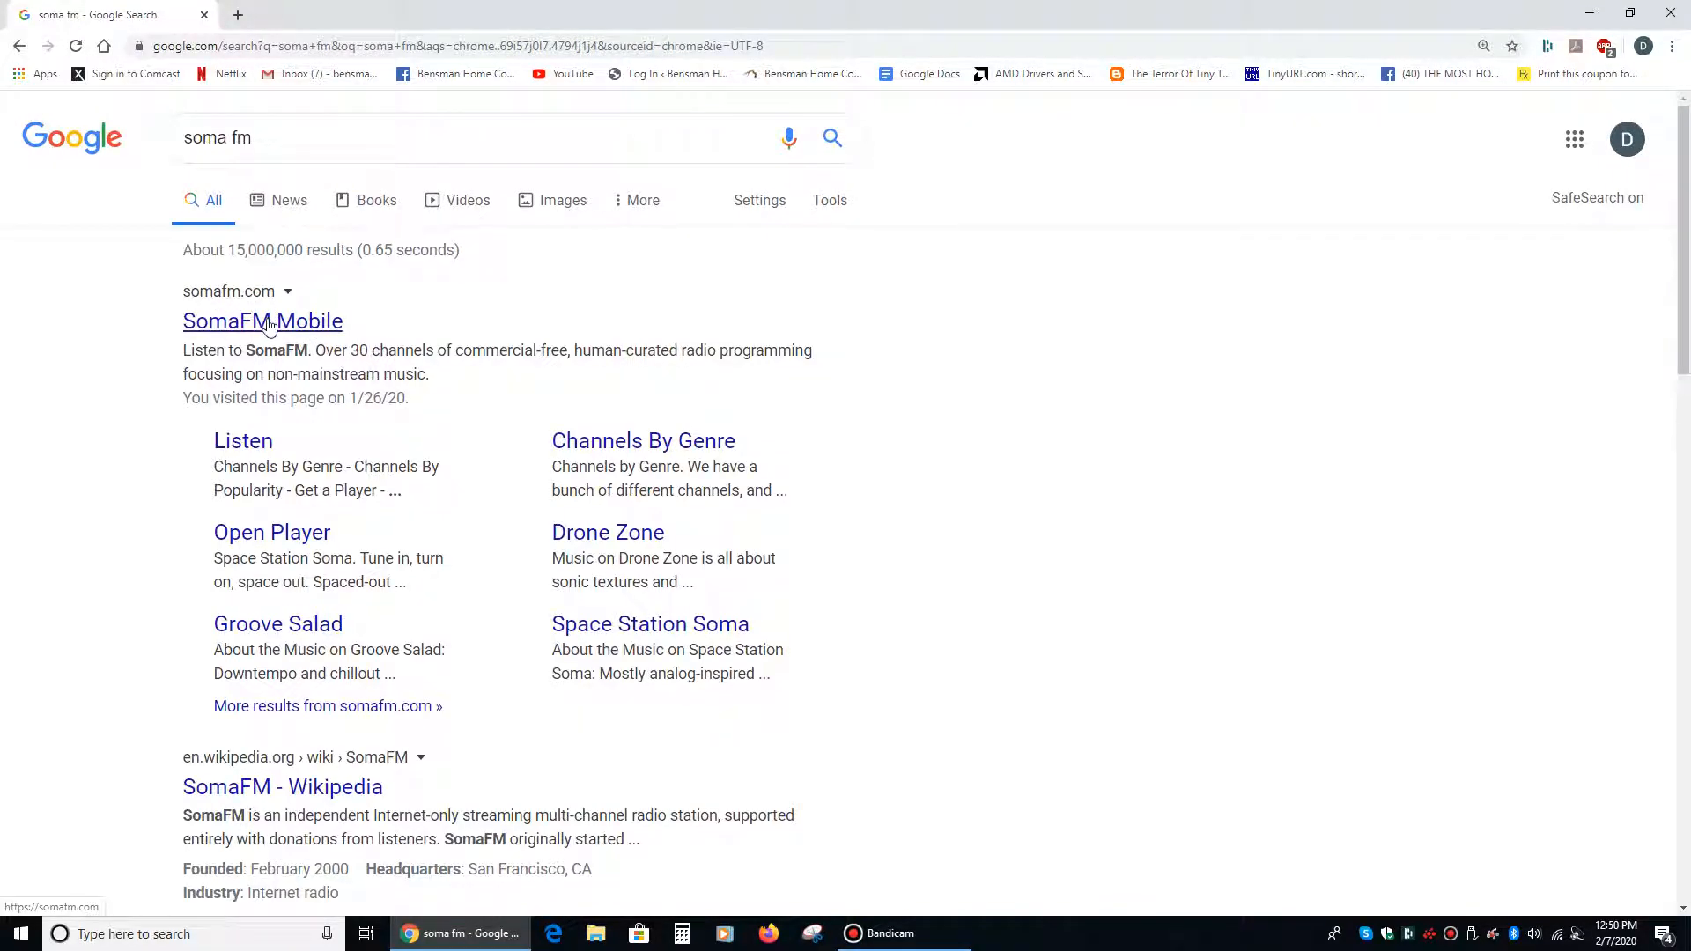
Step: Go to the SomaFM site from the search results and start browsing its channel tiles
click(262, 321)
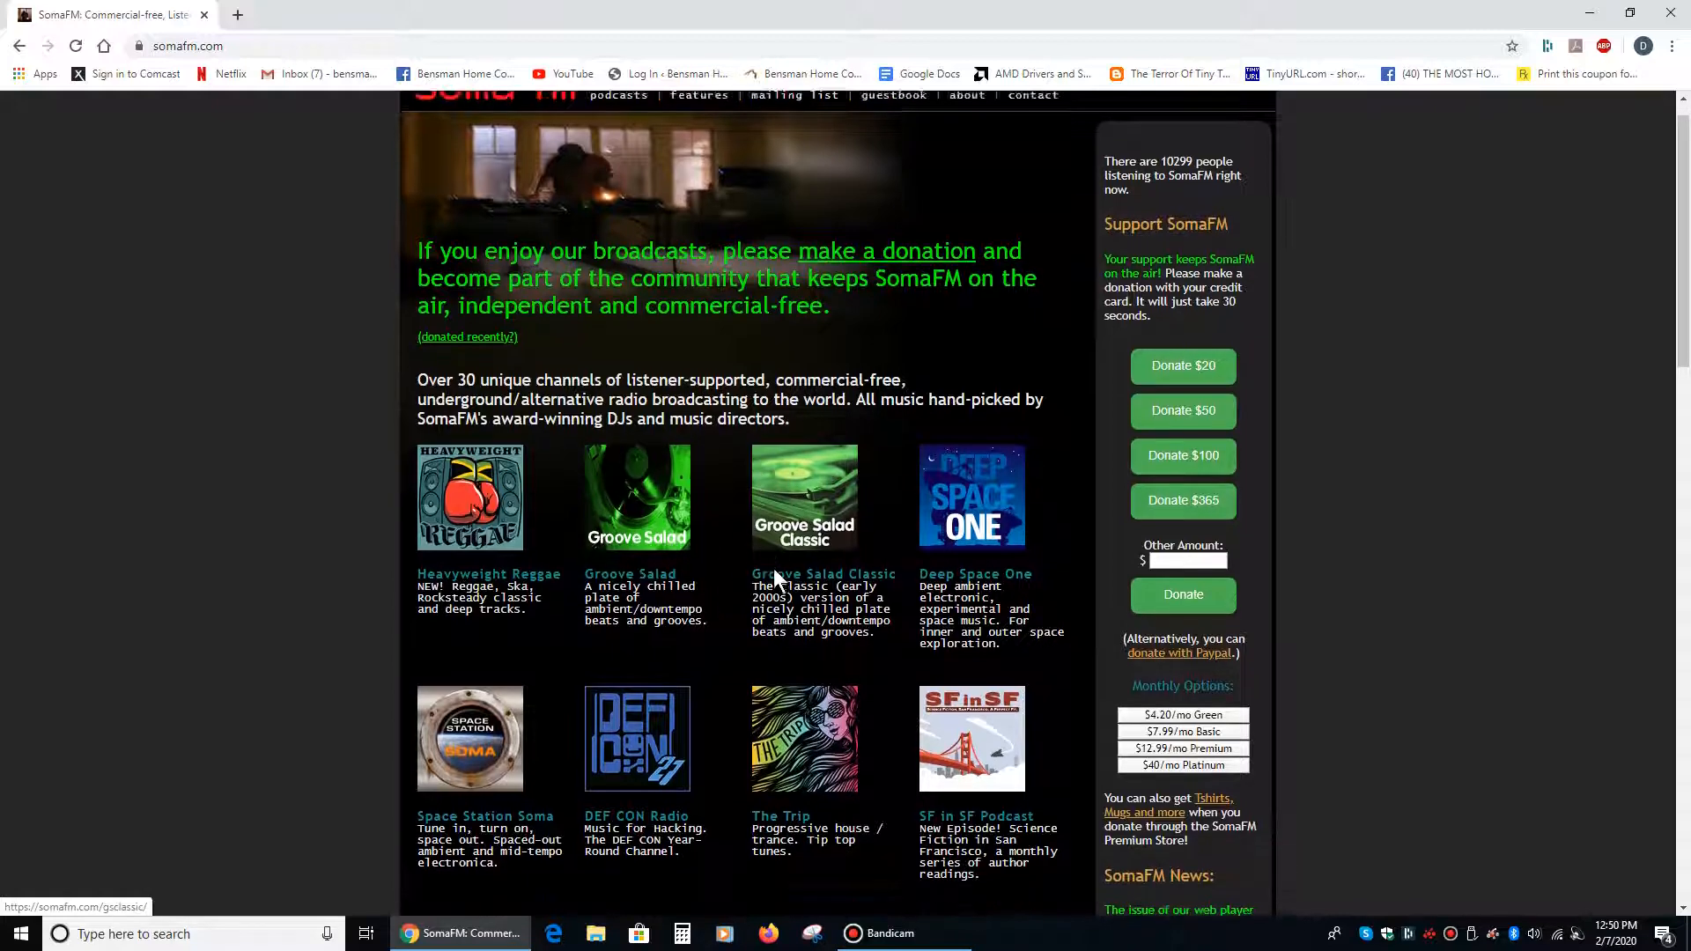
scroll(down, 3)
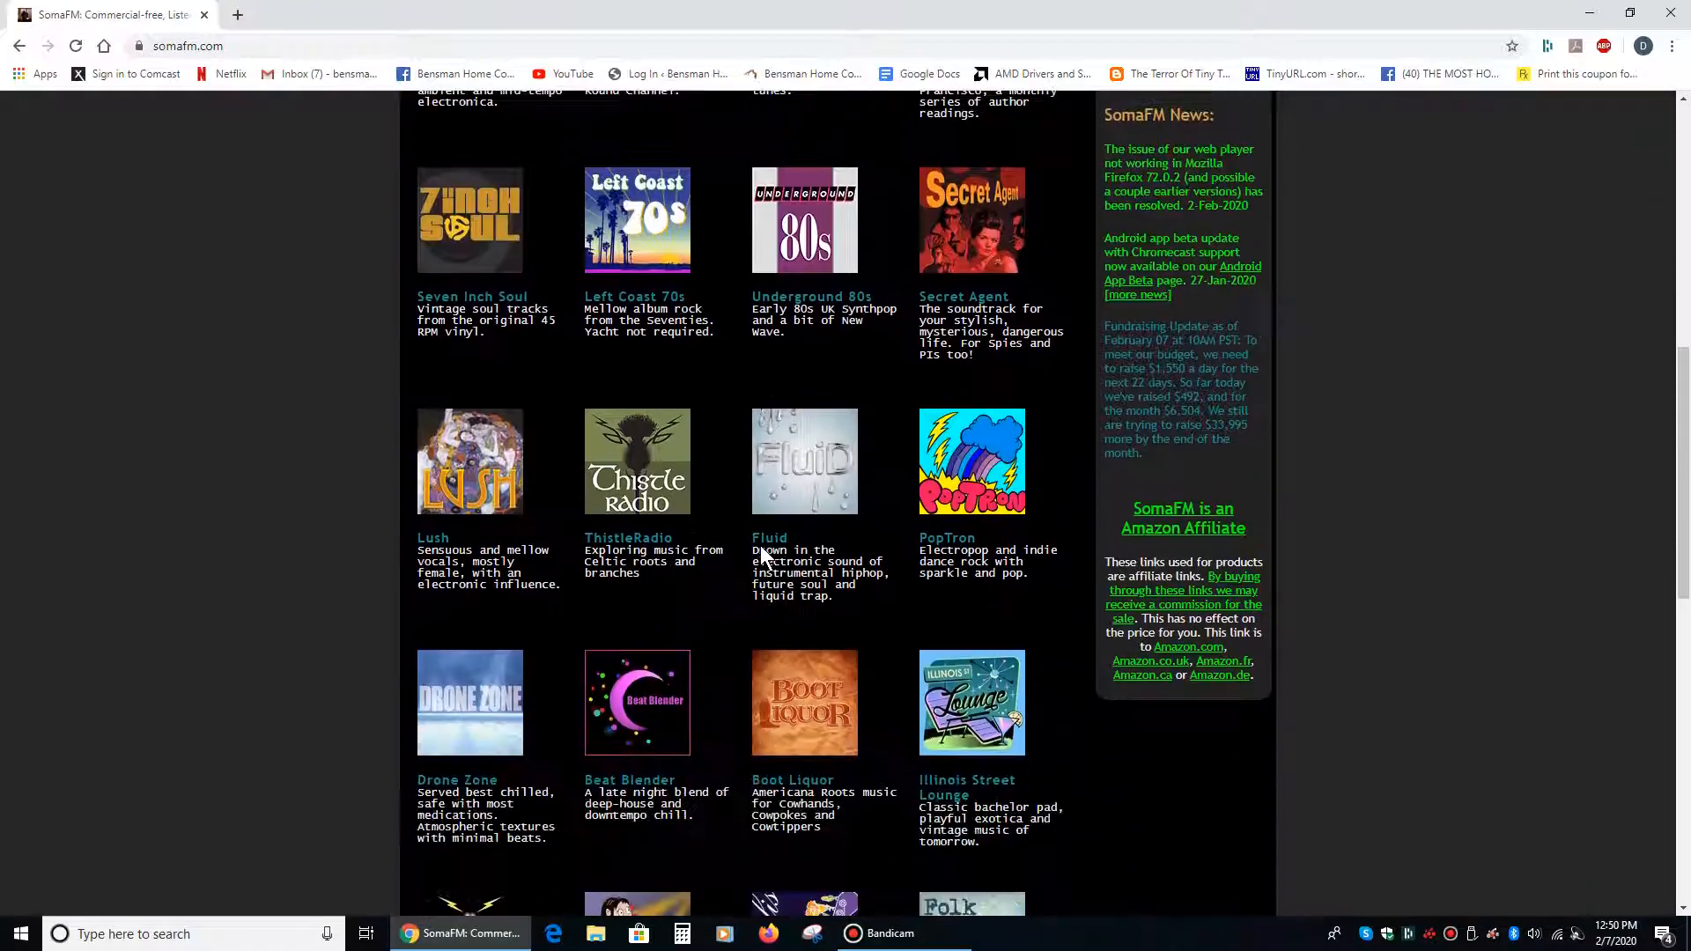
scroll(down, 3)
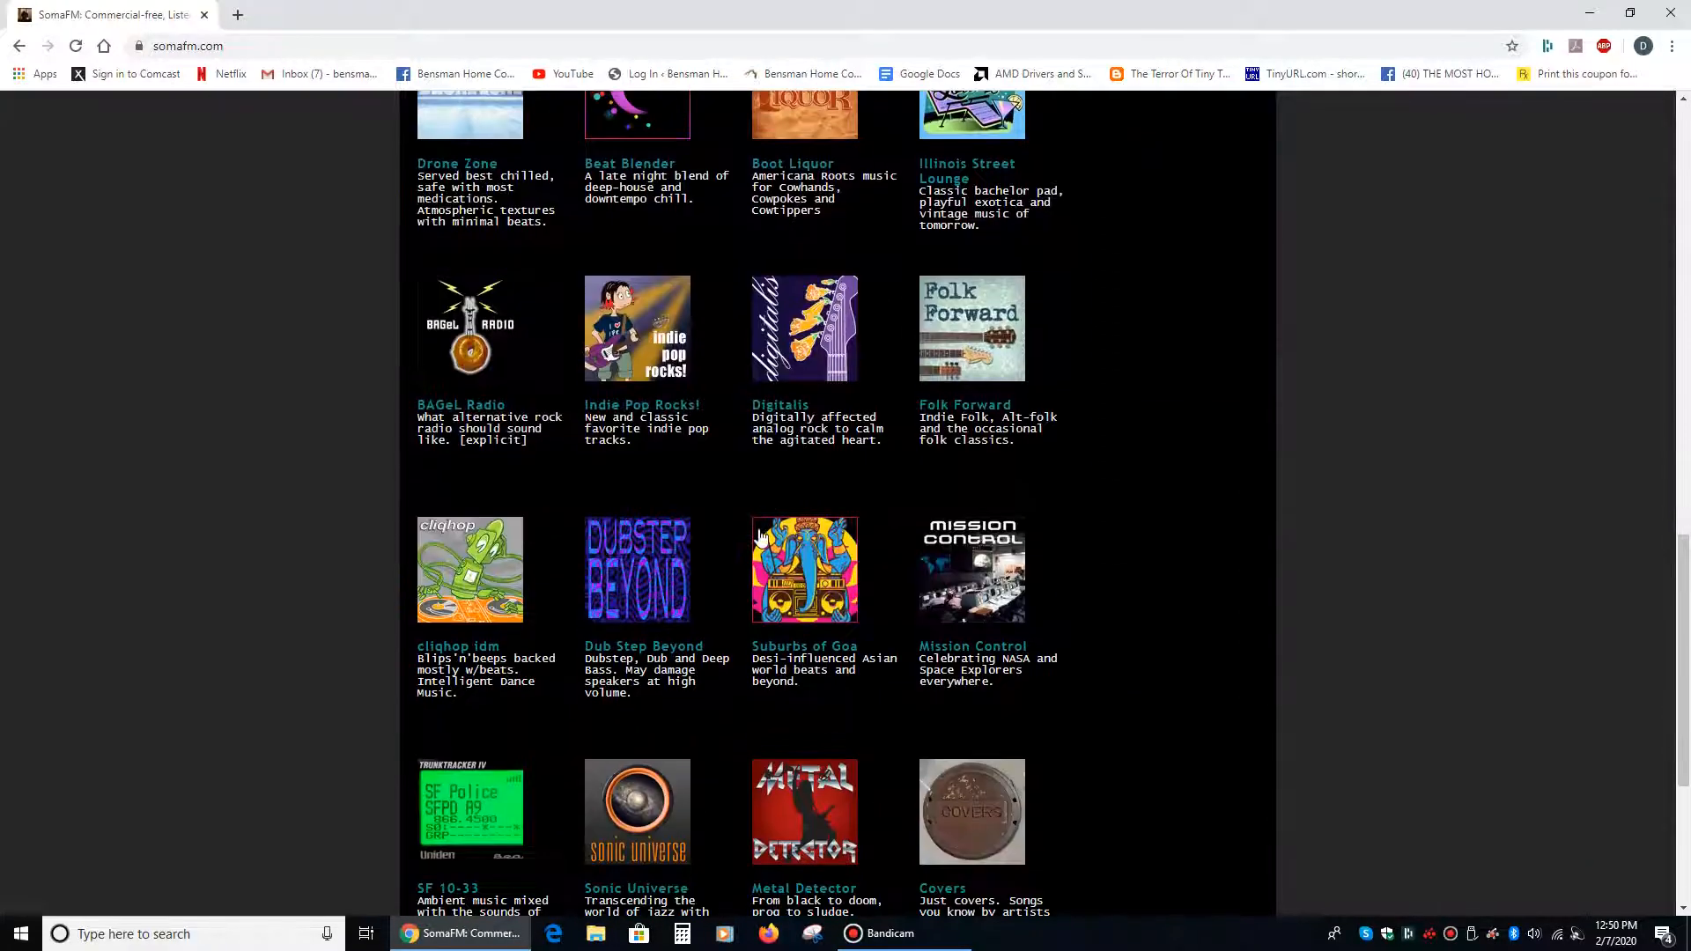
scroll(up, 3)
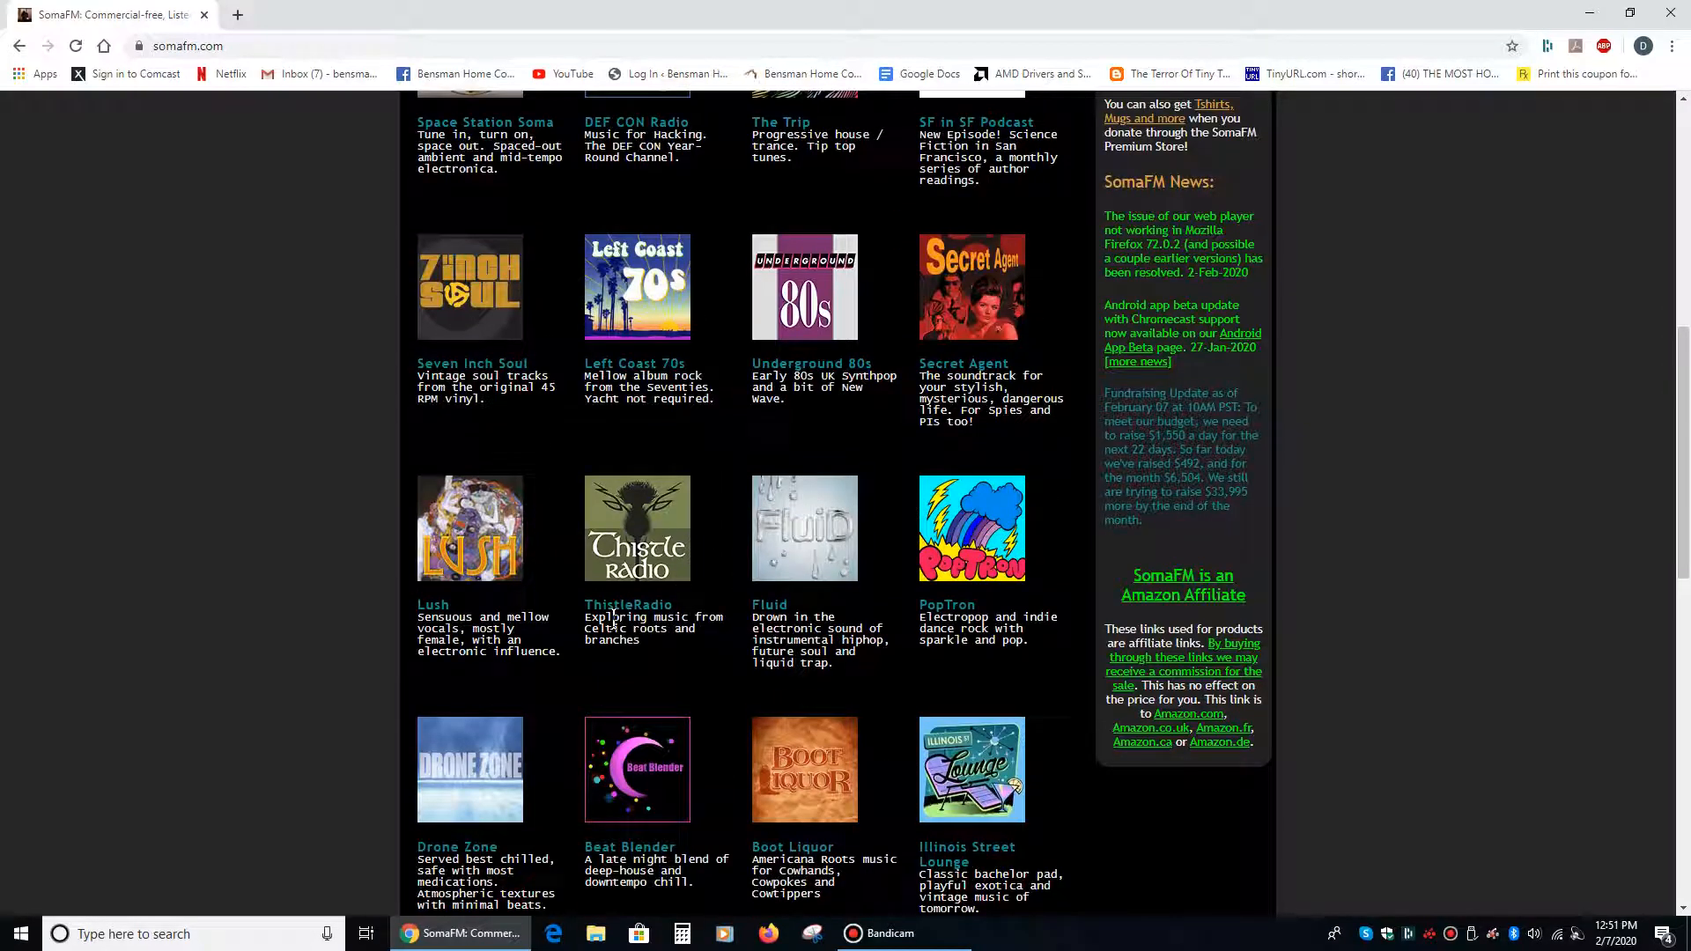
scroll(down, 3)
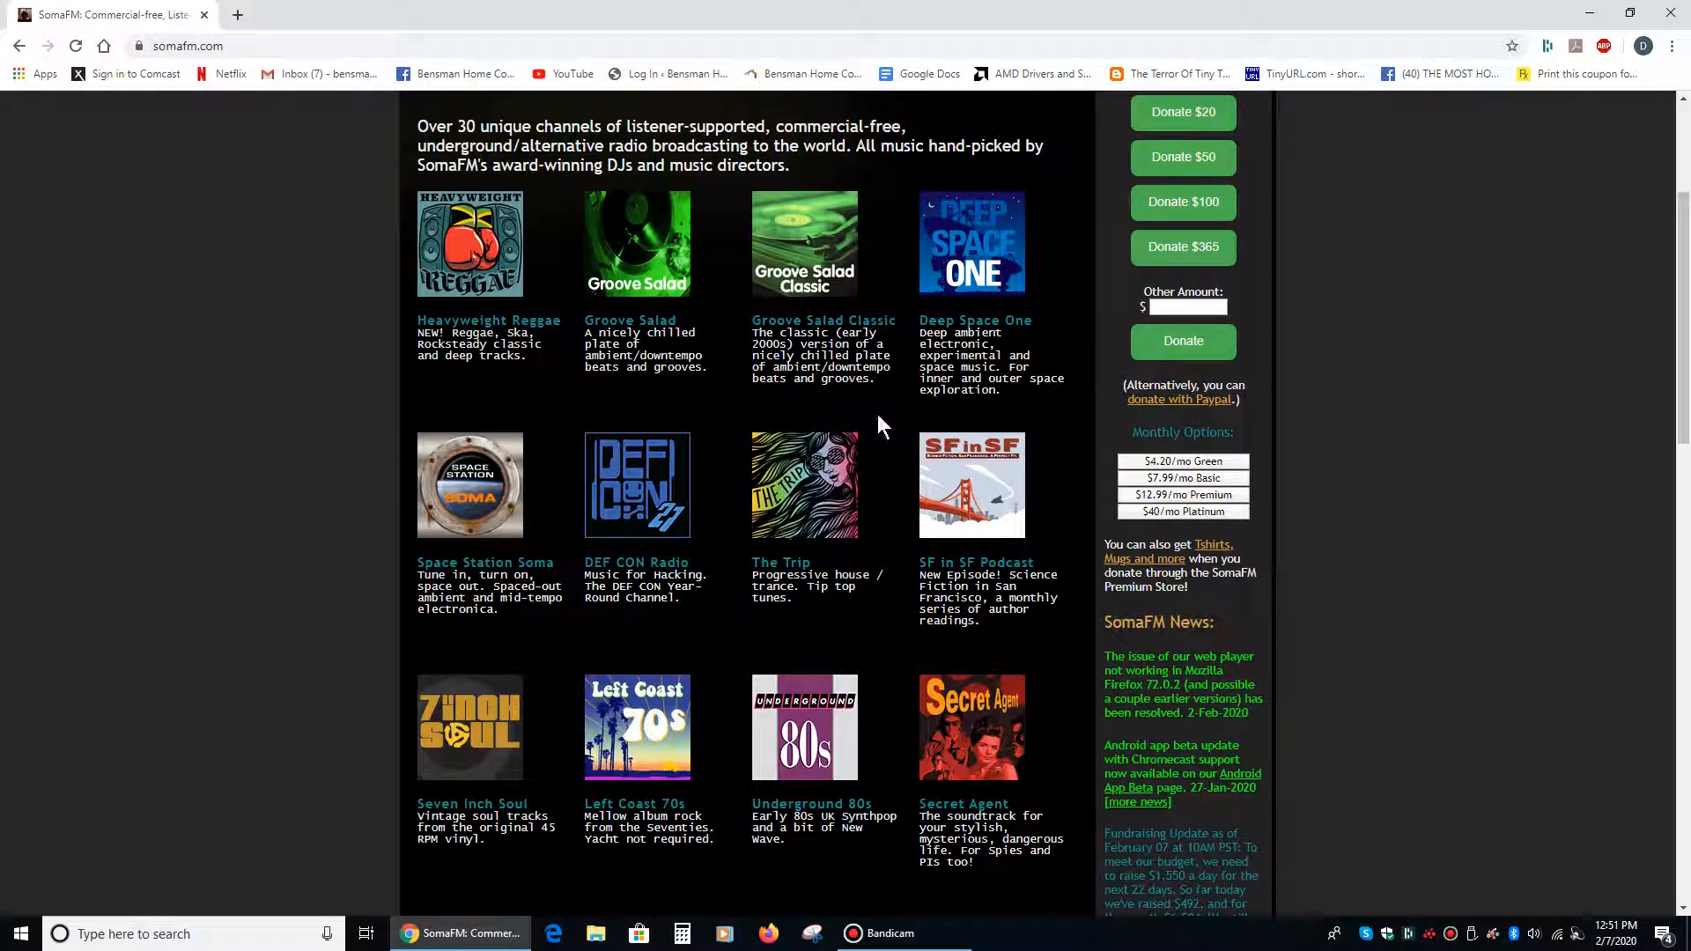
mouse_move(699, 402)
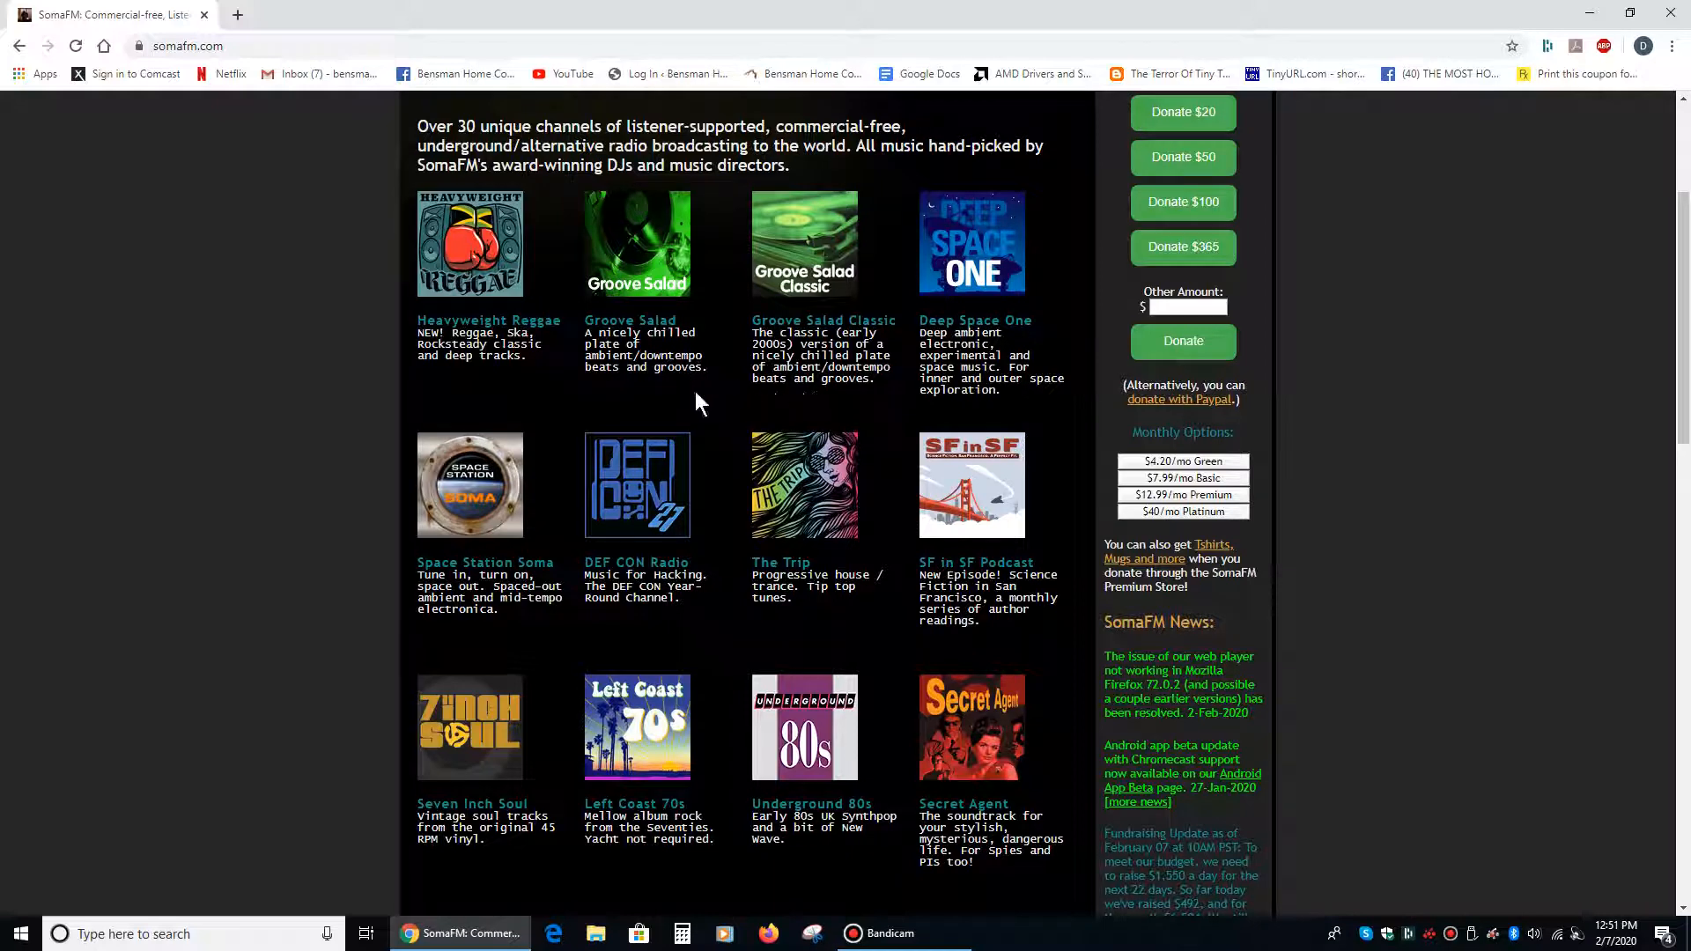
mouse_move(431, 344)
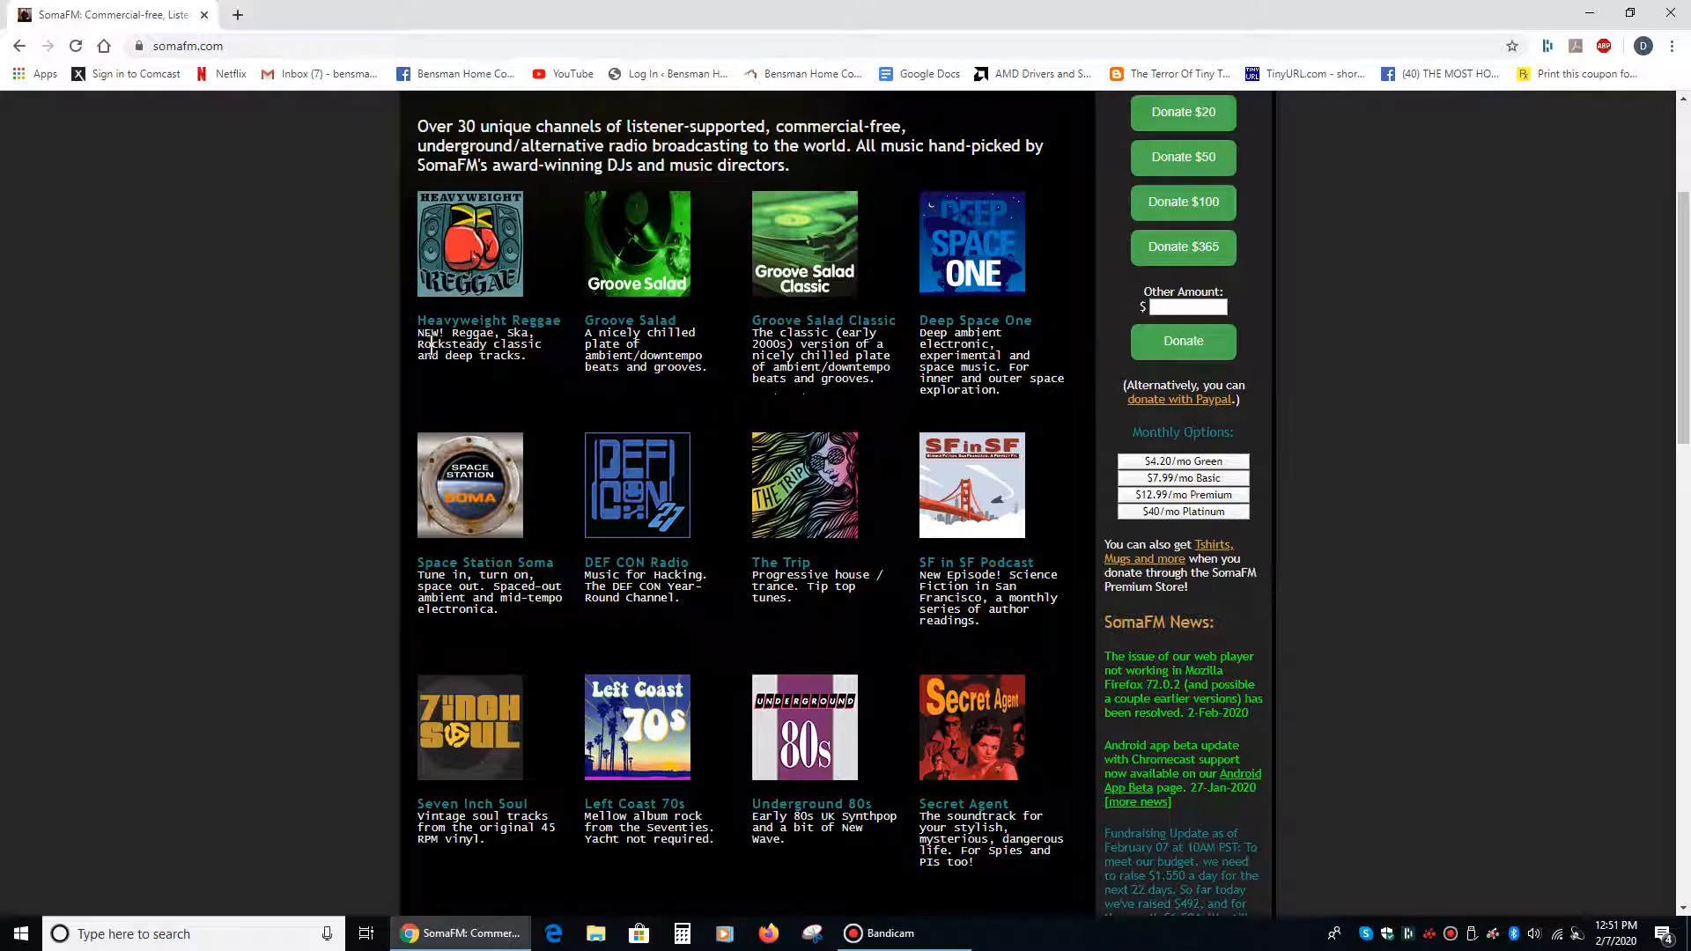
Step: Scroll through the remaining radio channels down to the bottom of the homepage
scroll(down, 3)
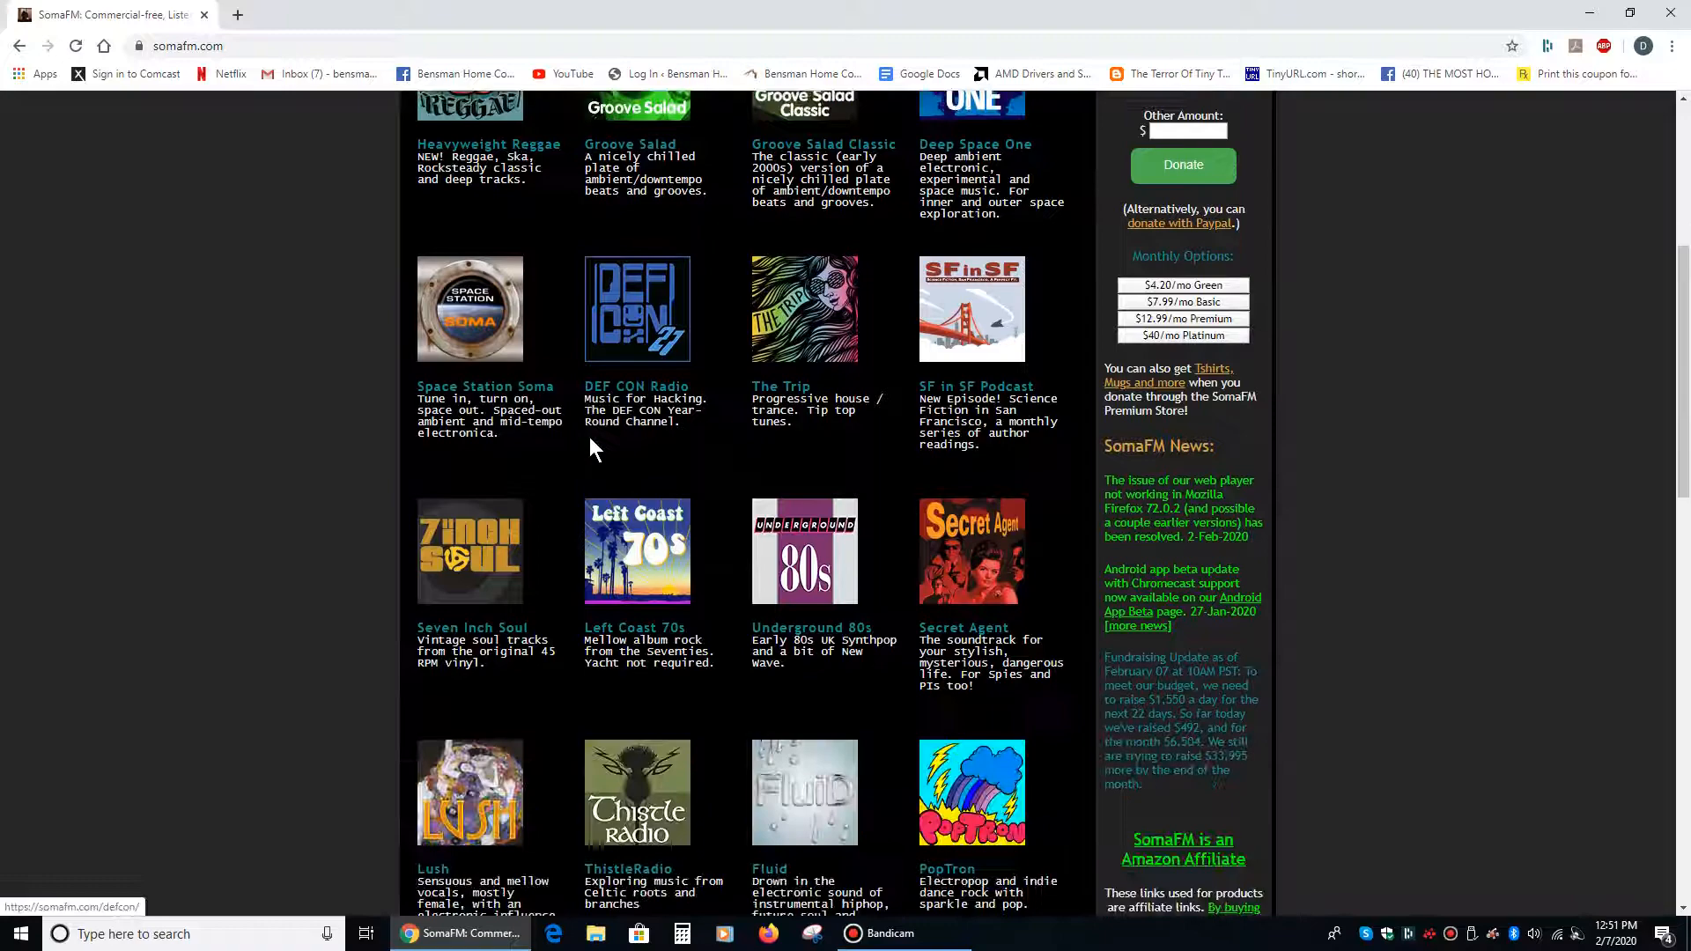
scroll(down, 3)
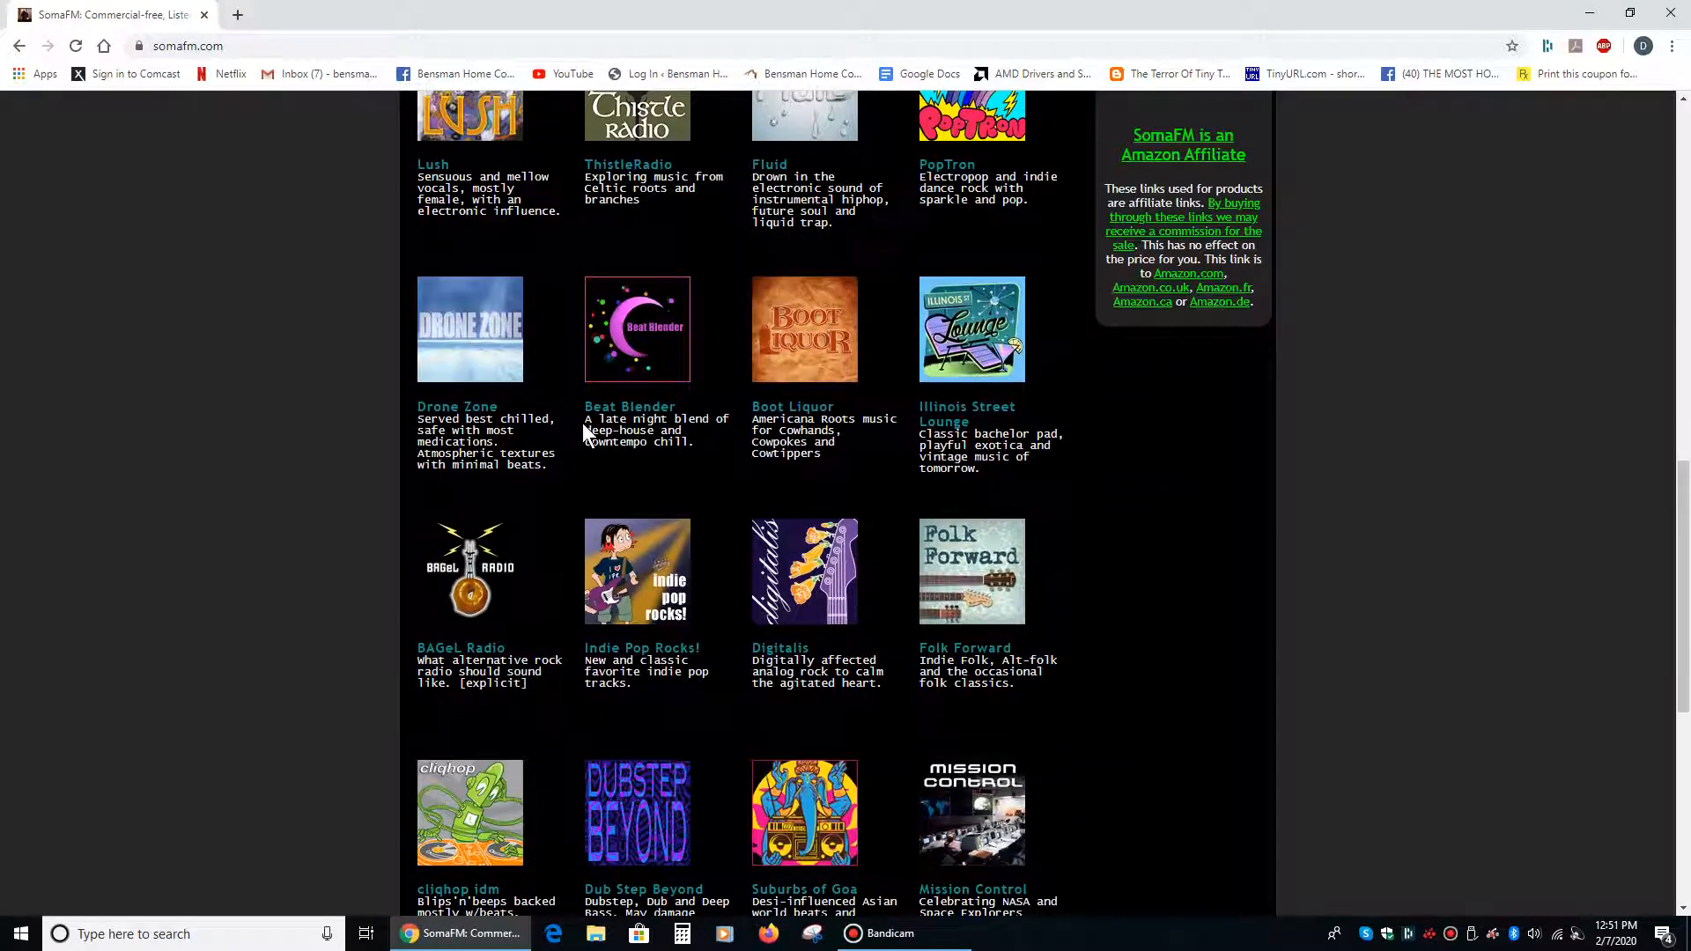
scroll(down, 3)
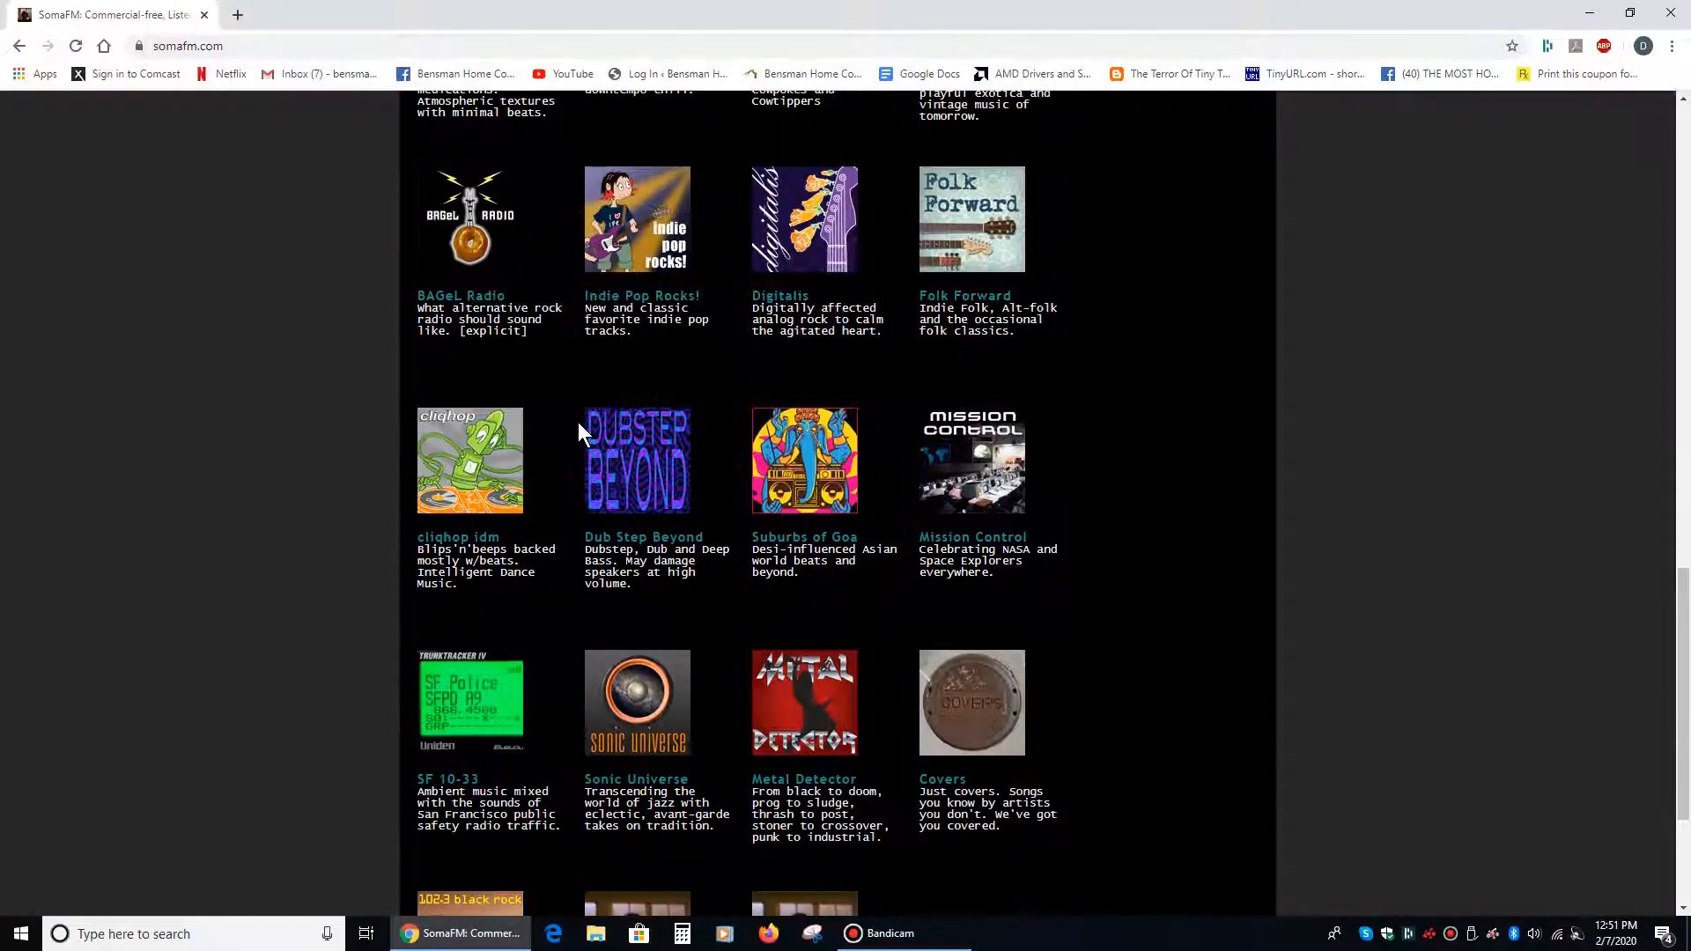
scroll(down, 3)
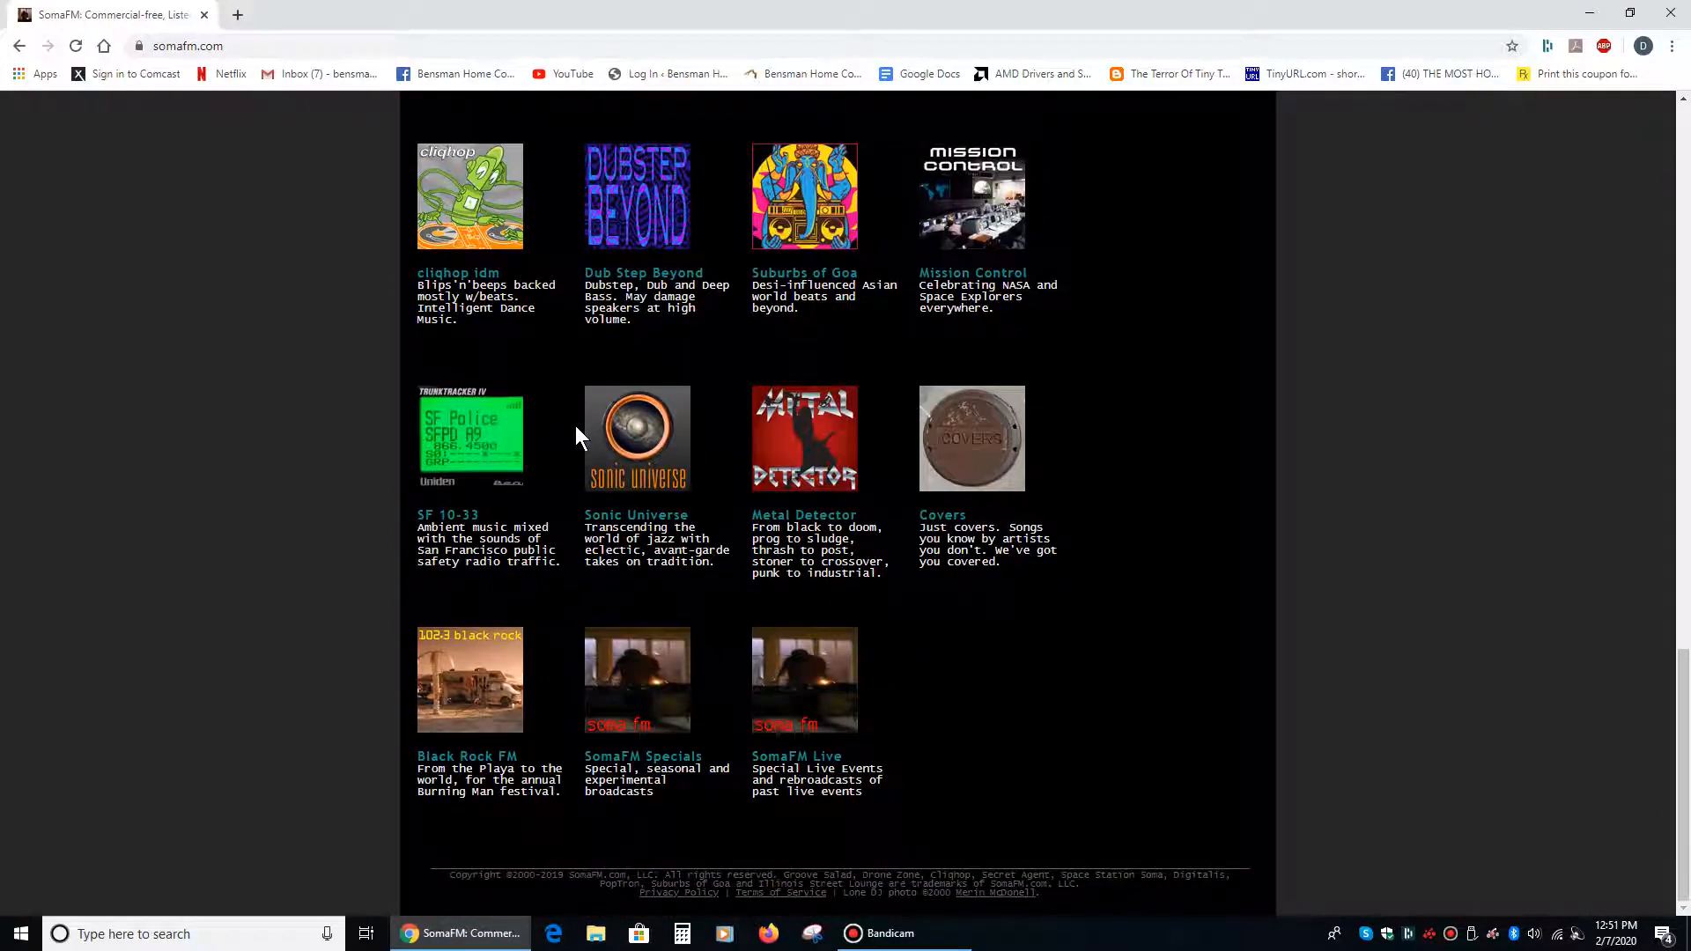
scroll(down, 3)
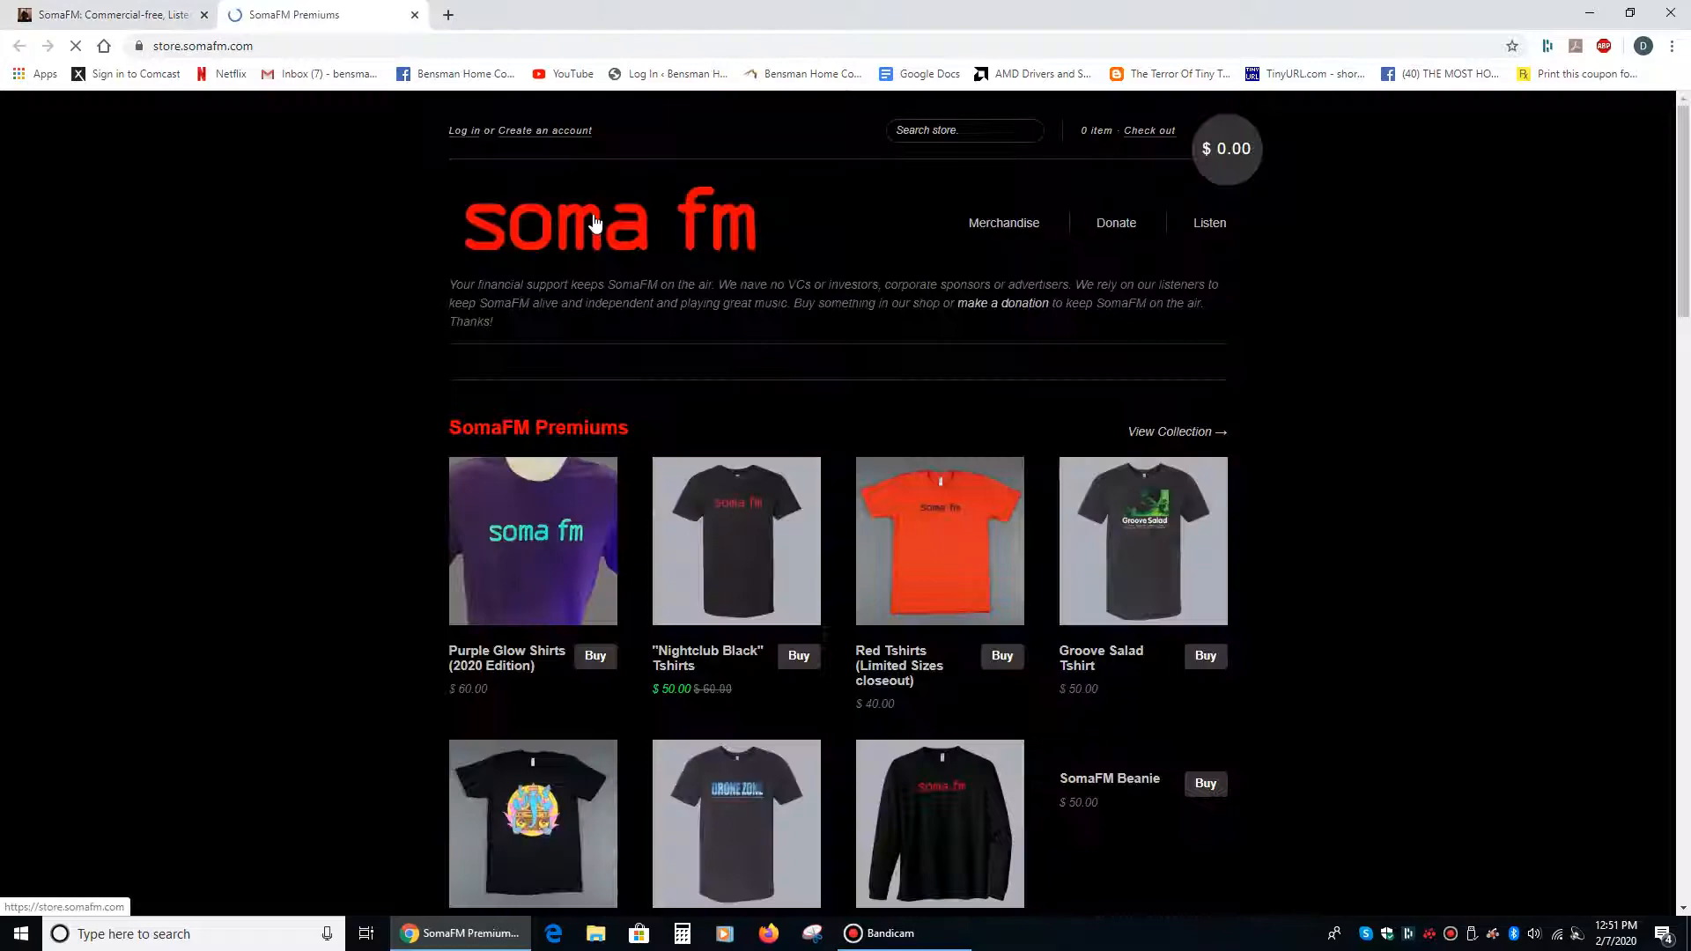
scroll(down, 3)
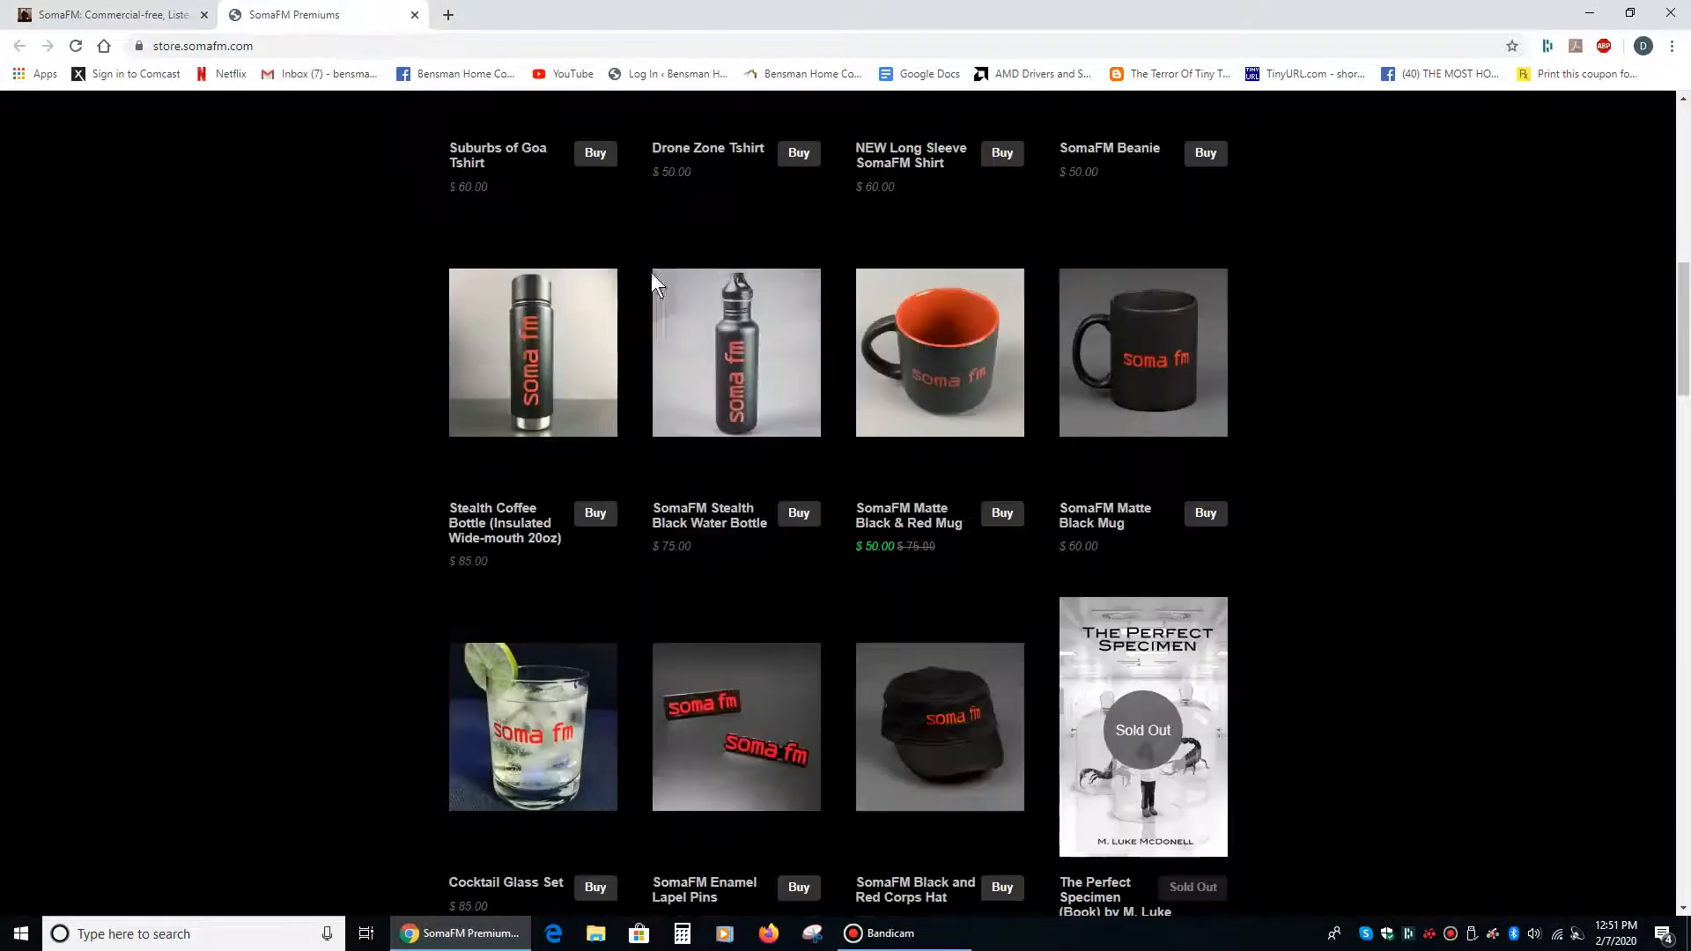
scroll(down, 3)
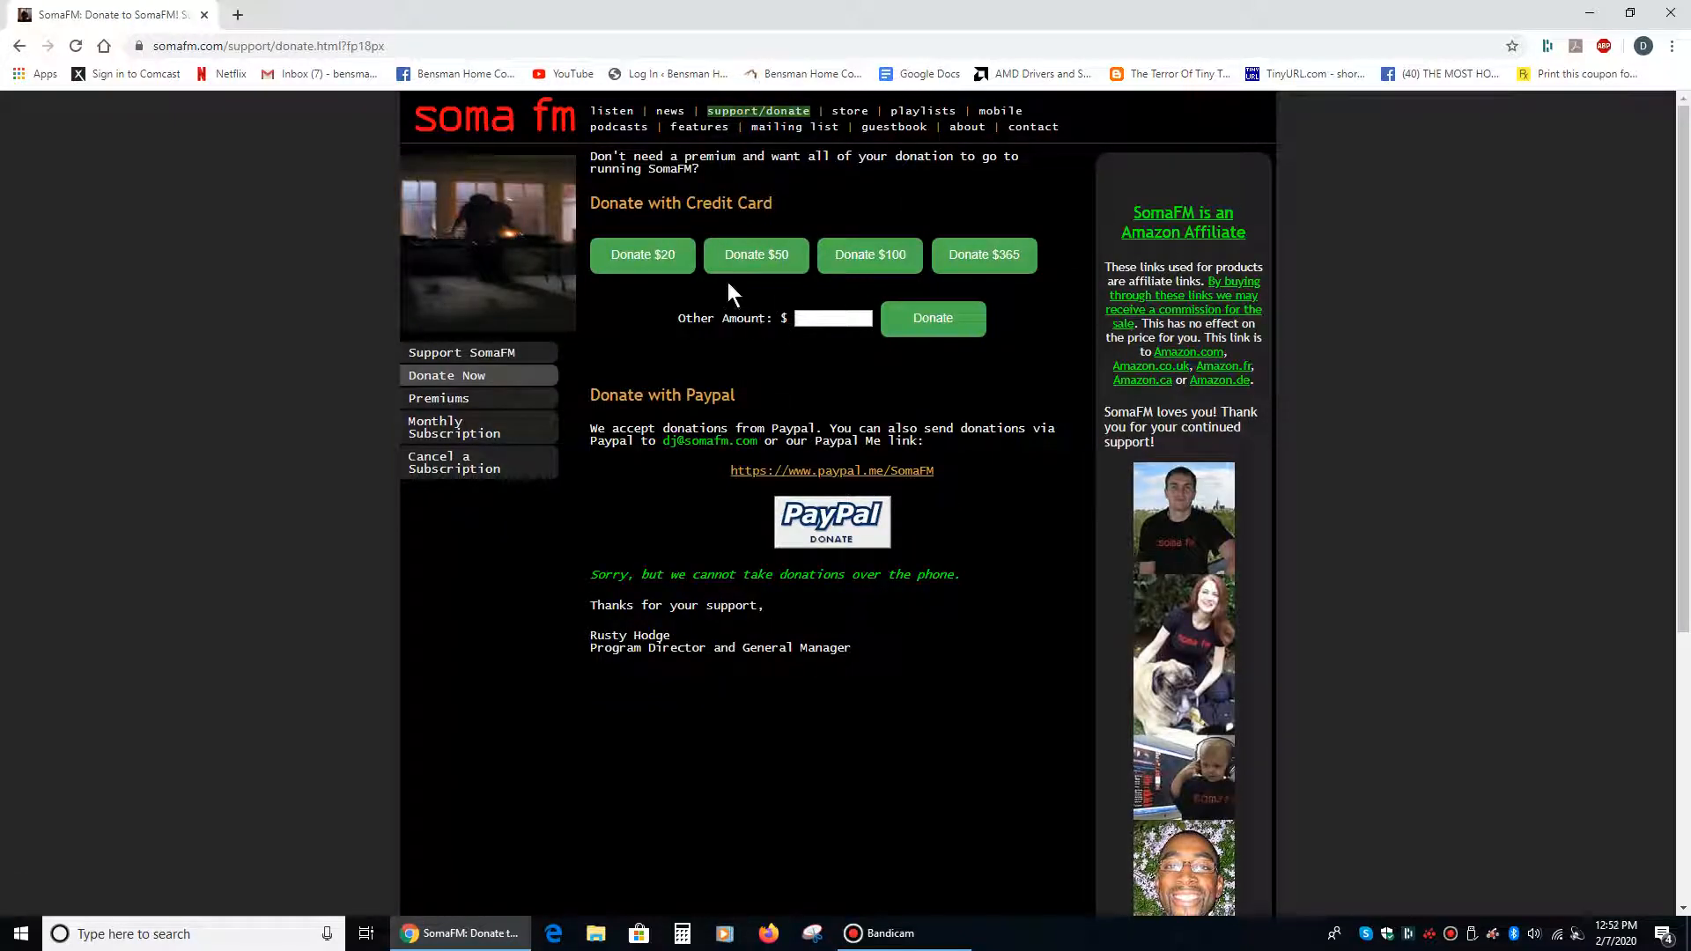
click(493, 116)
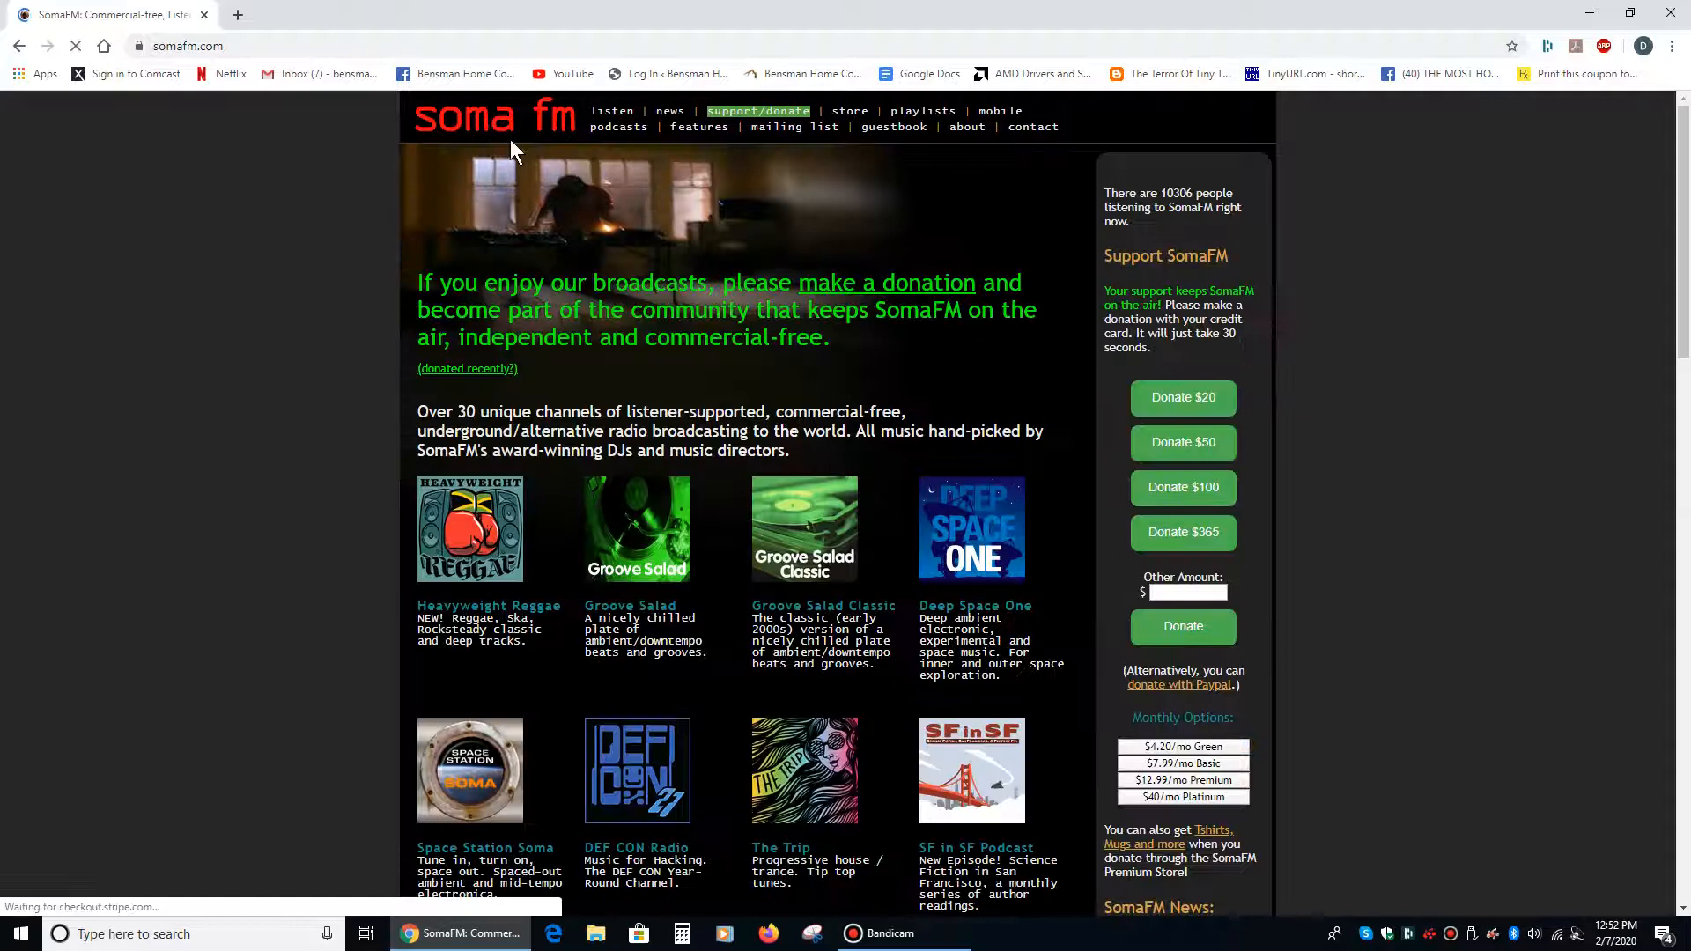
Step: Launch the Heavyweight Reggae channel, then close its player leaving the song history page
click(469, 528)
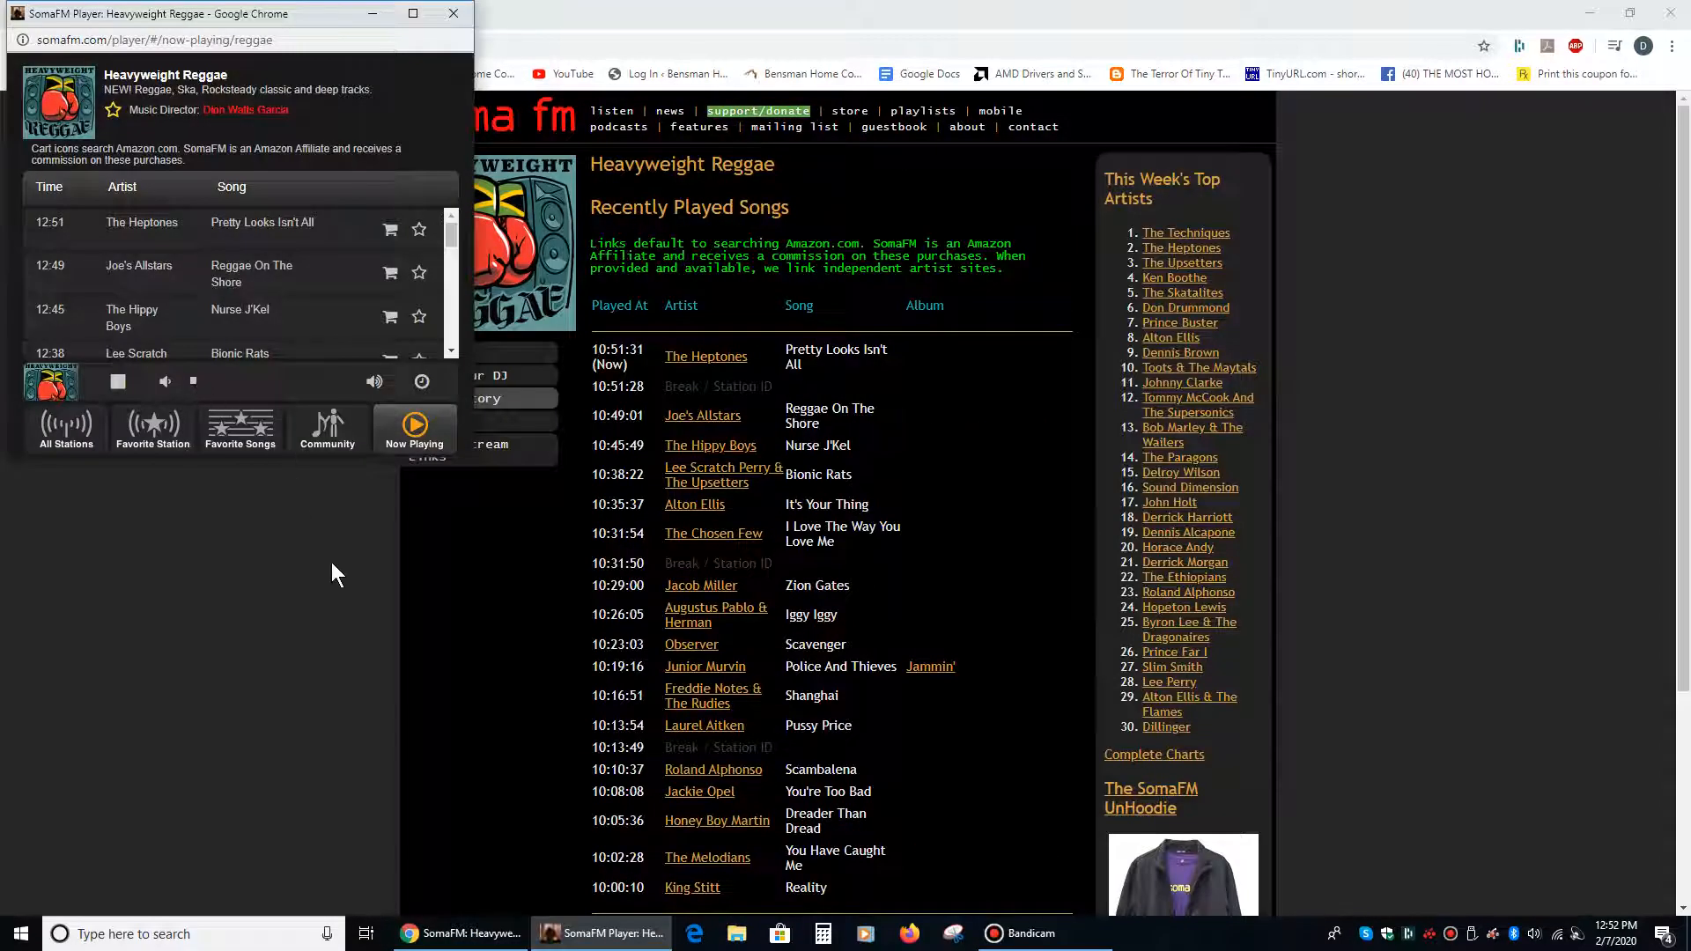
mouse_move(229, 263)
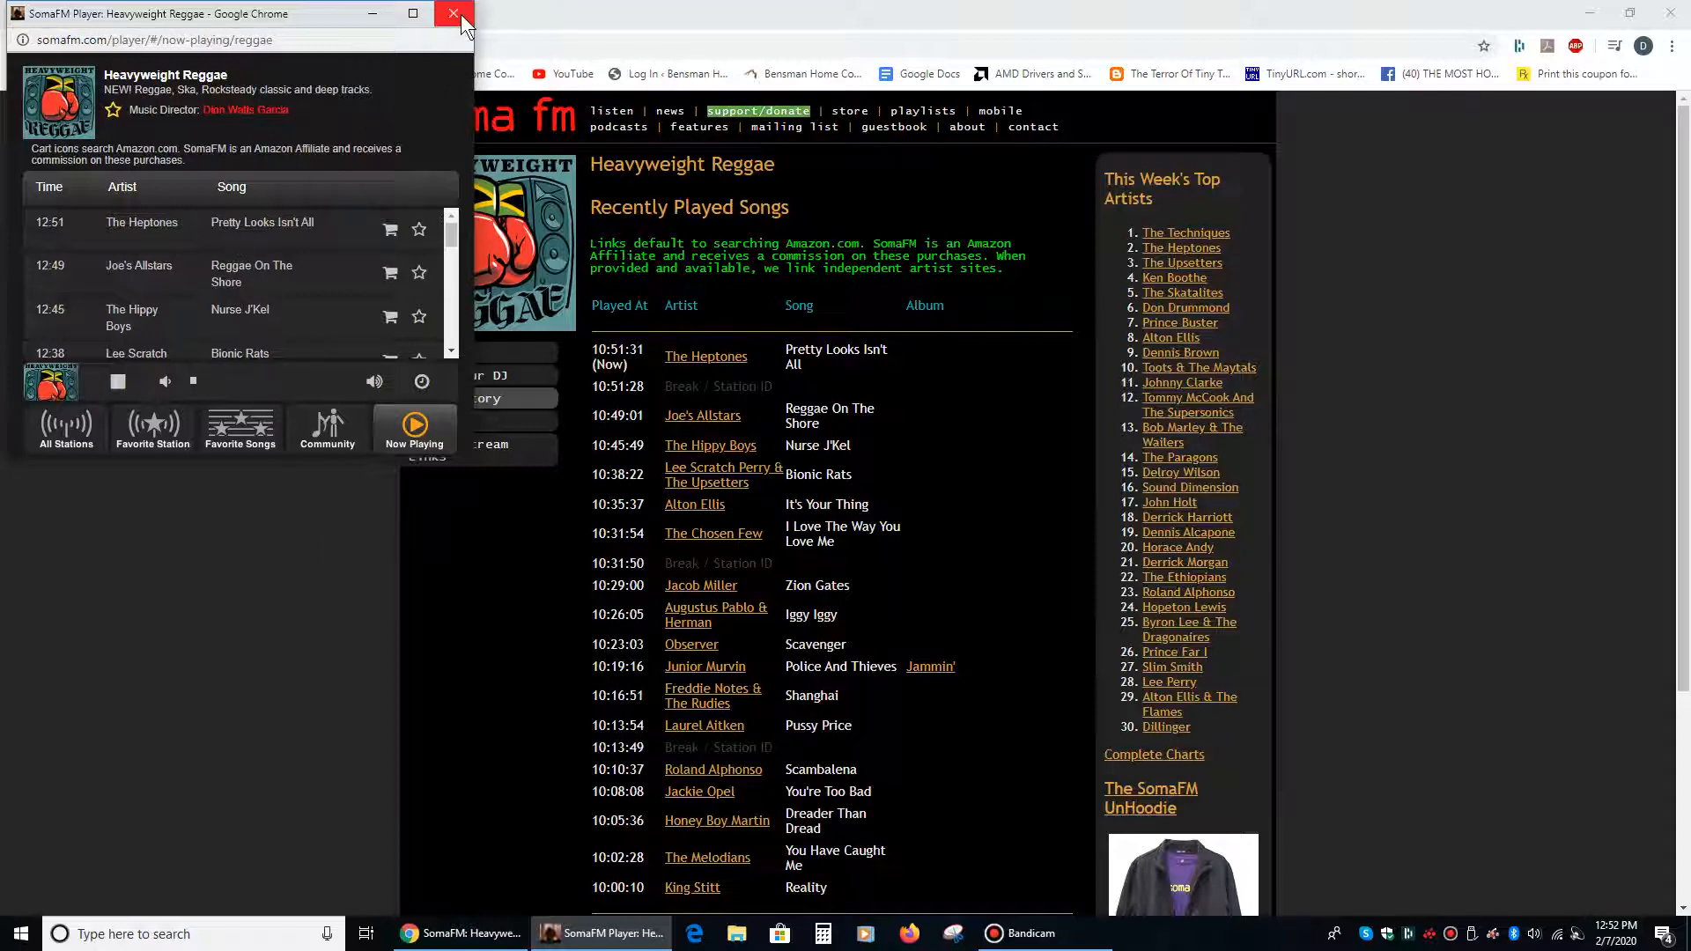
click(453, 12)
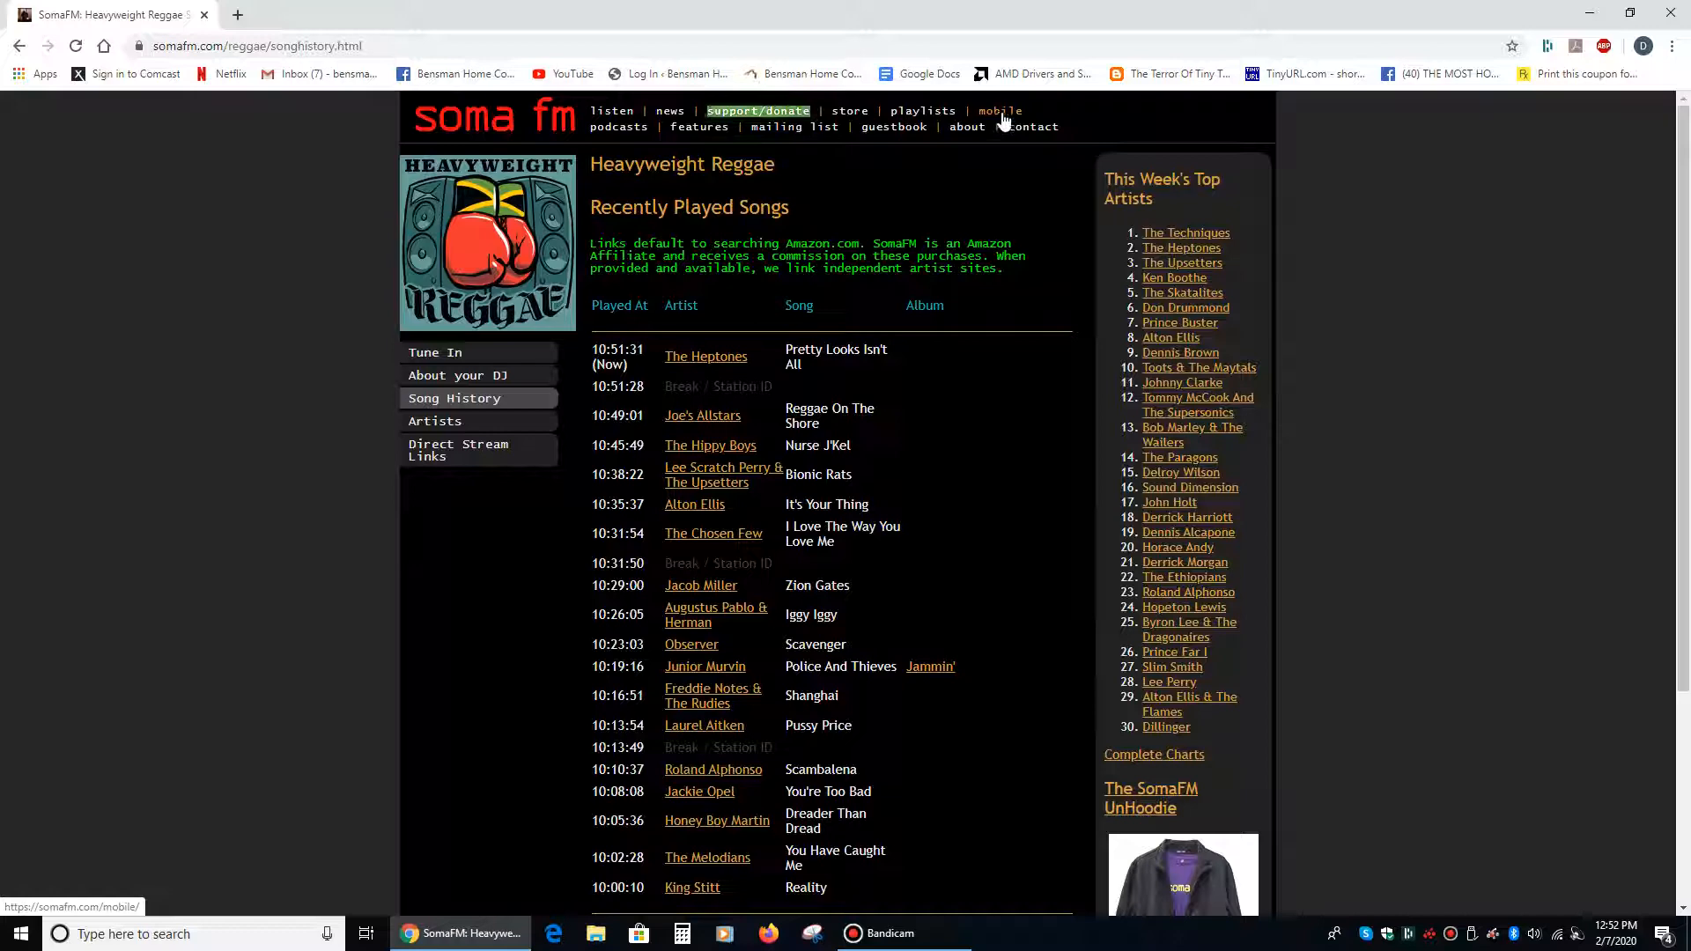
Step: Visit the Mobile Apps section and bring up the Android app page from its sidebar
click(999, 111)
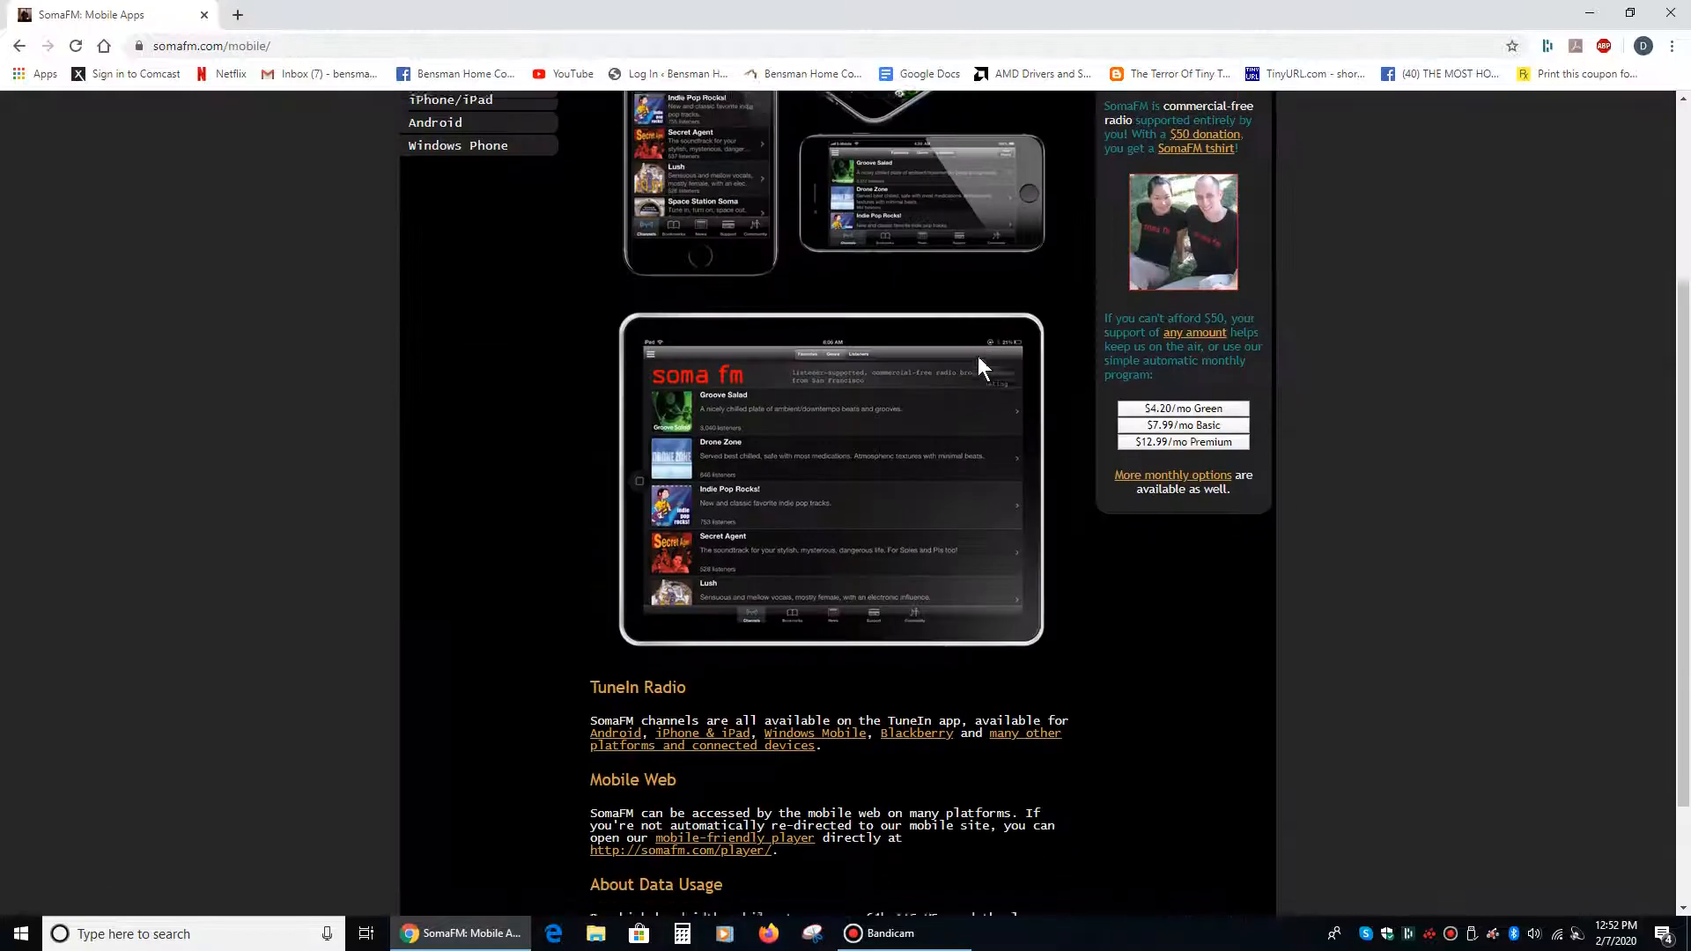
scroll(down, 3)
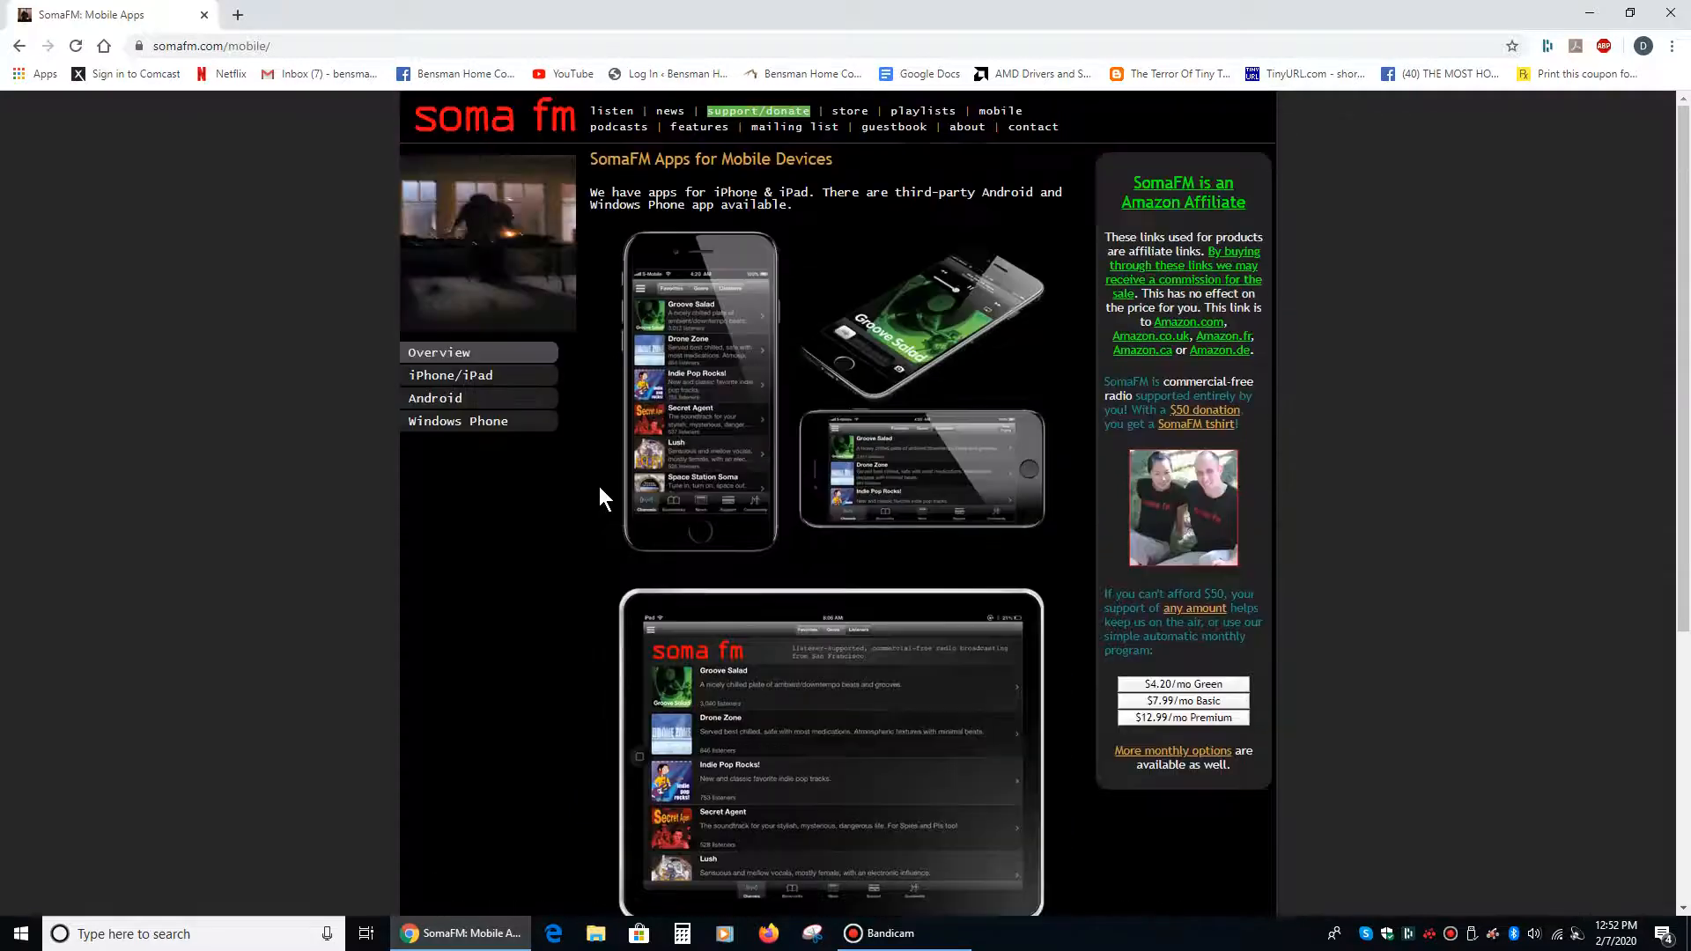
click(433, 398)
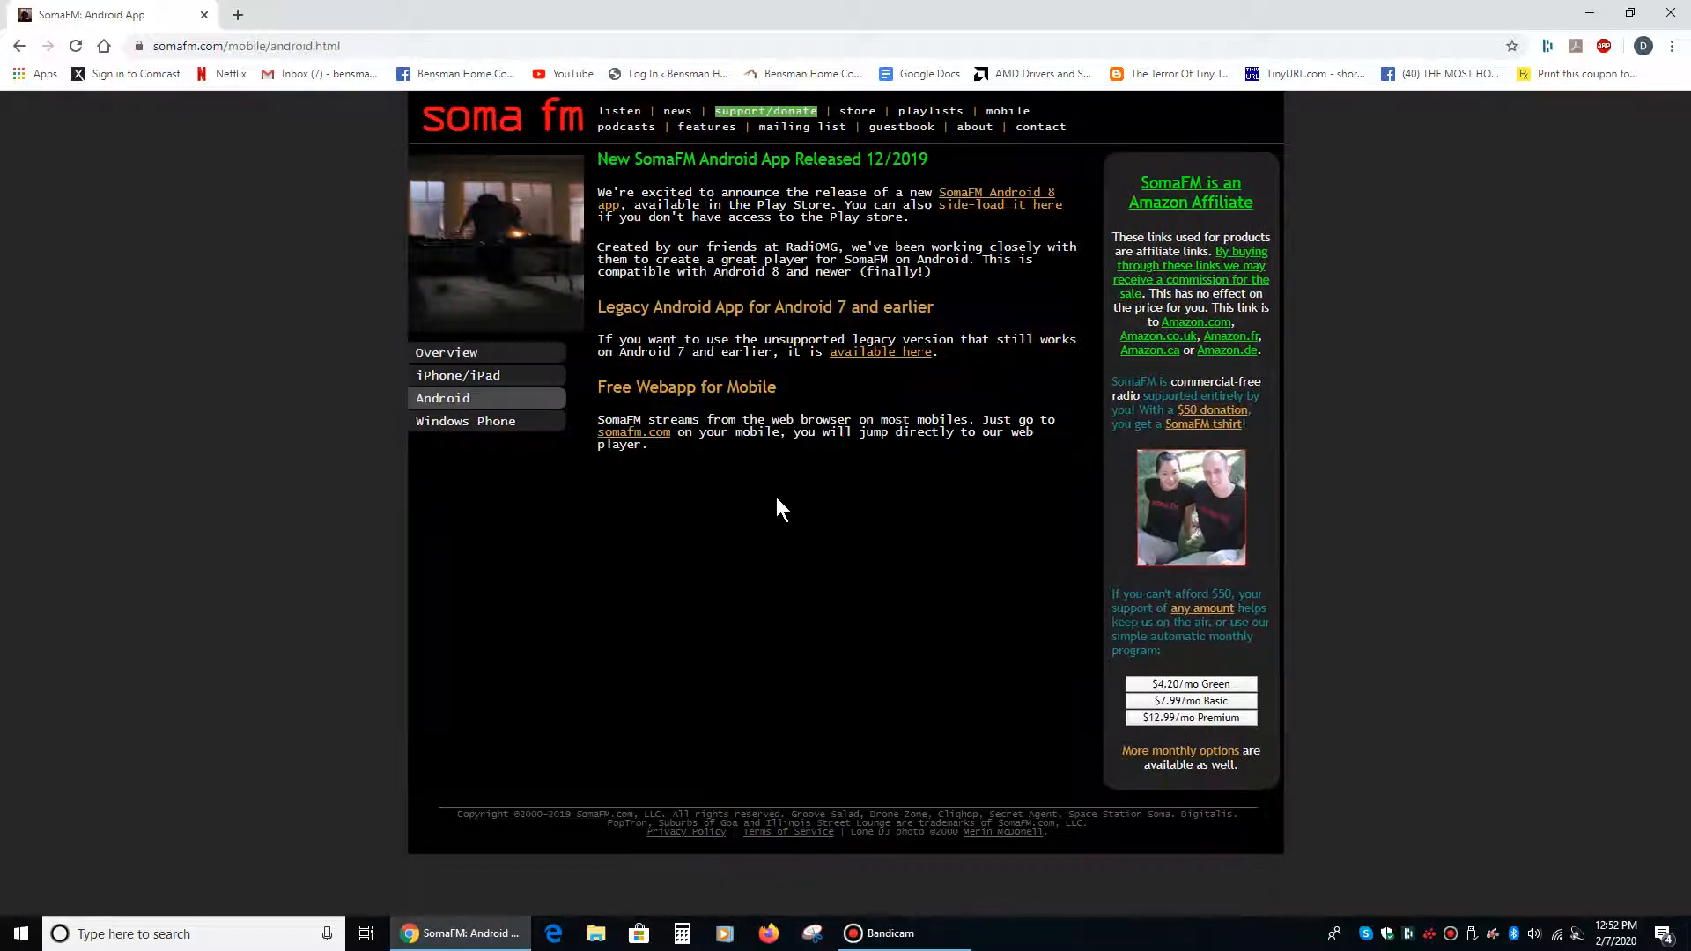
mouse_move(426, 113)
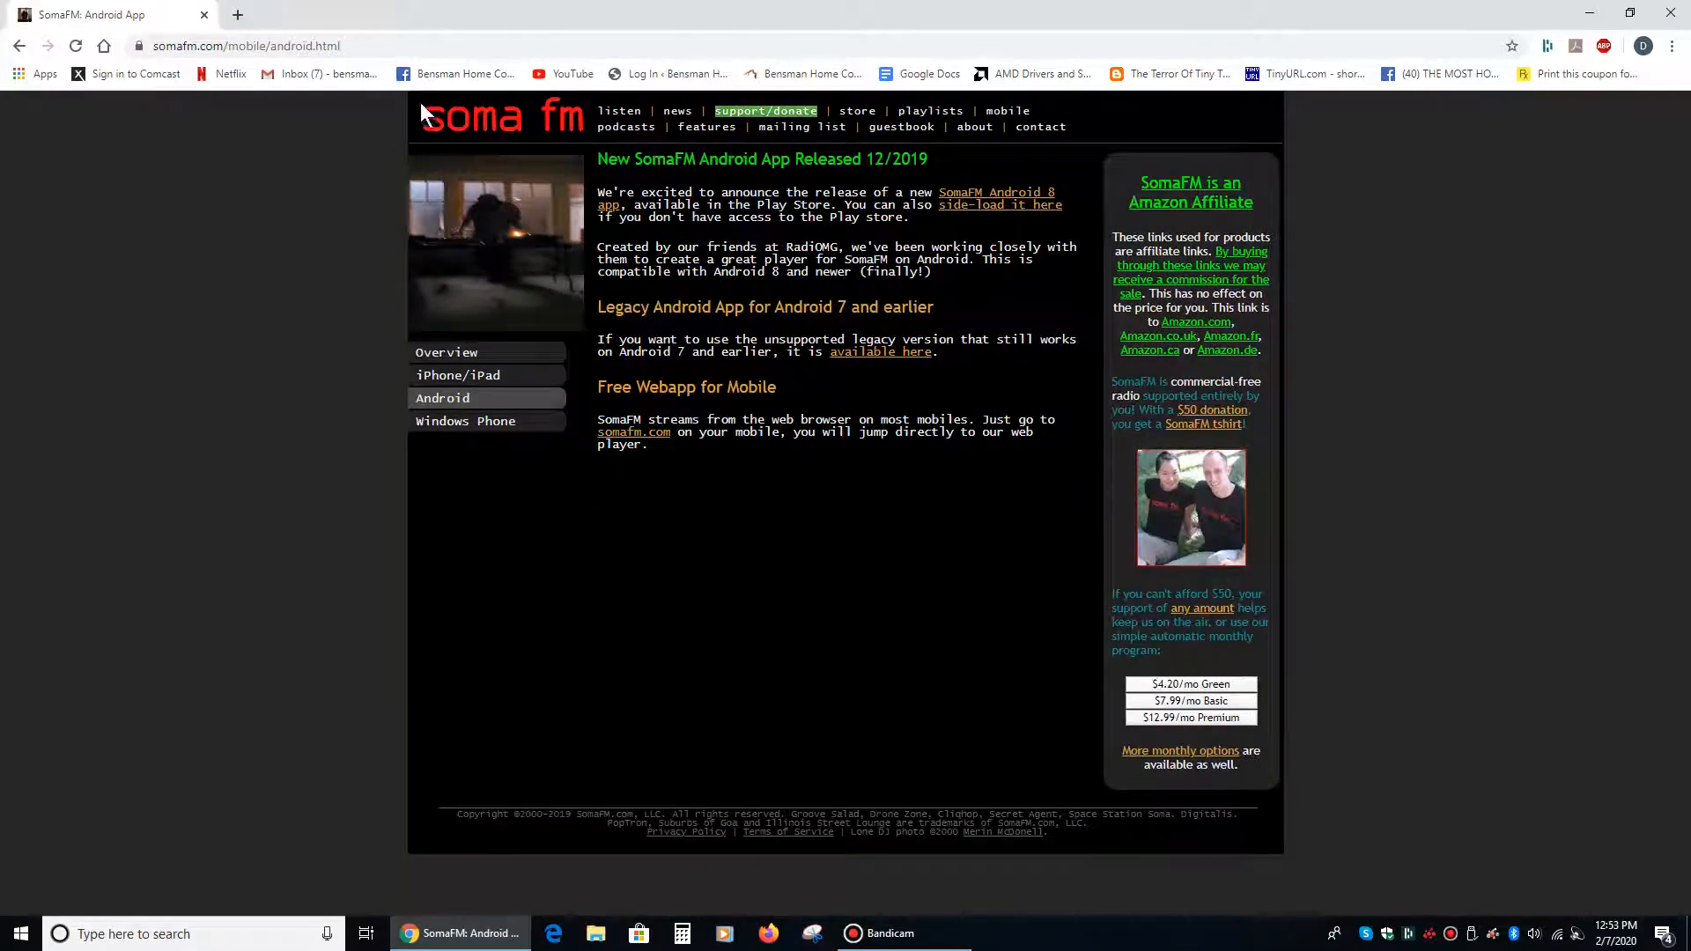
mouse_move(618, 336)
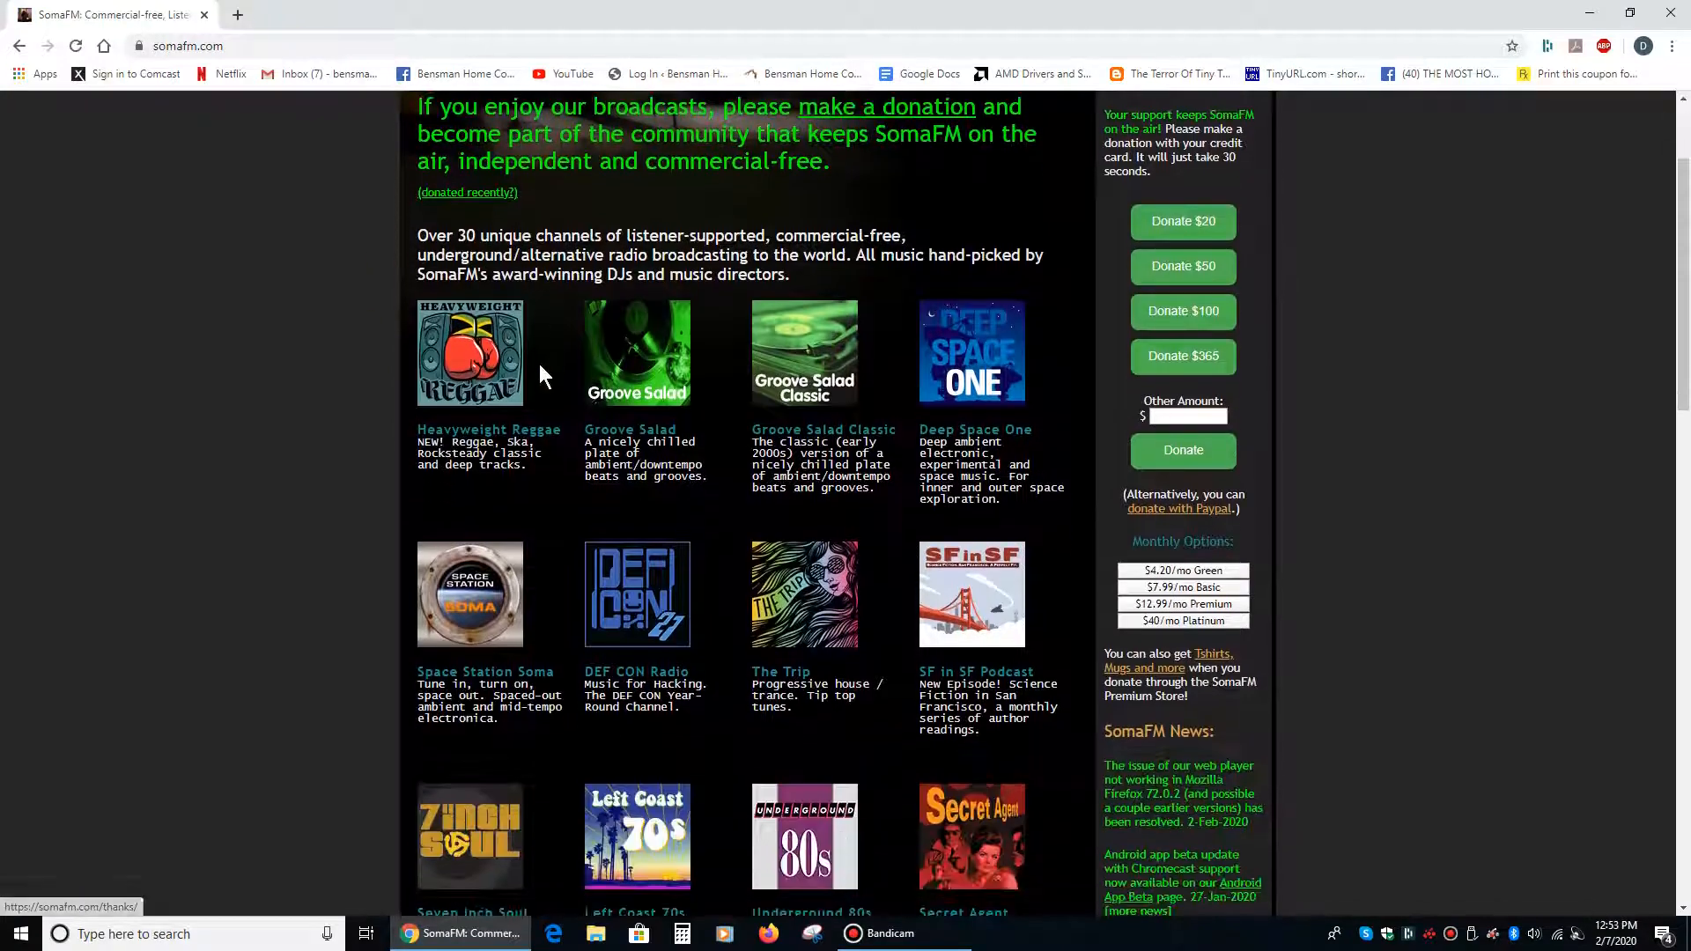
Step: Browse the channel grid to ThistleRadio's song history and look up Rita Connolly's Masters of their Craft on Amazon
scroll(down, 3)
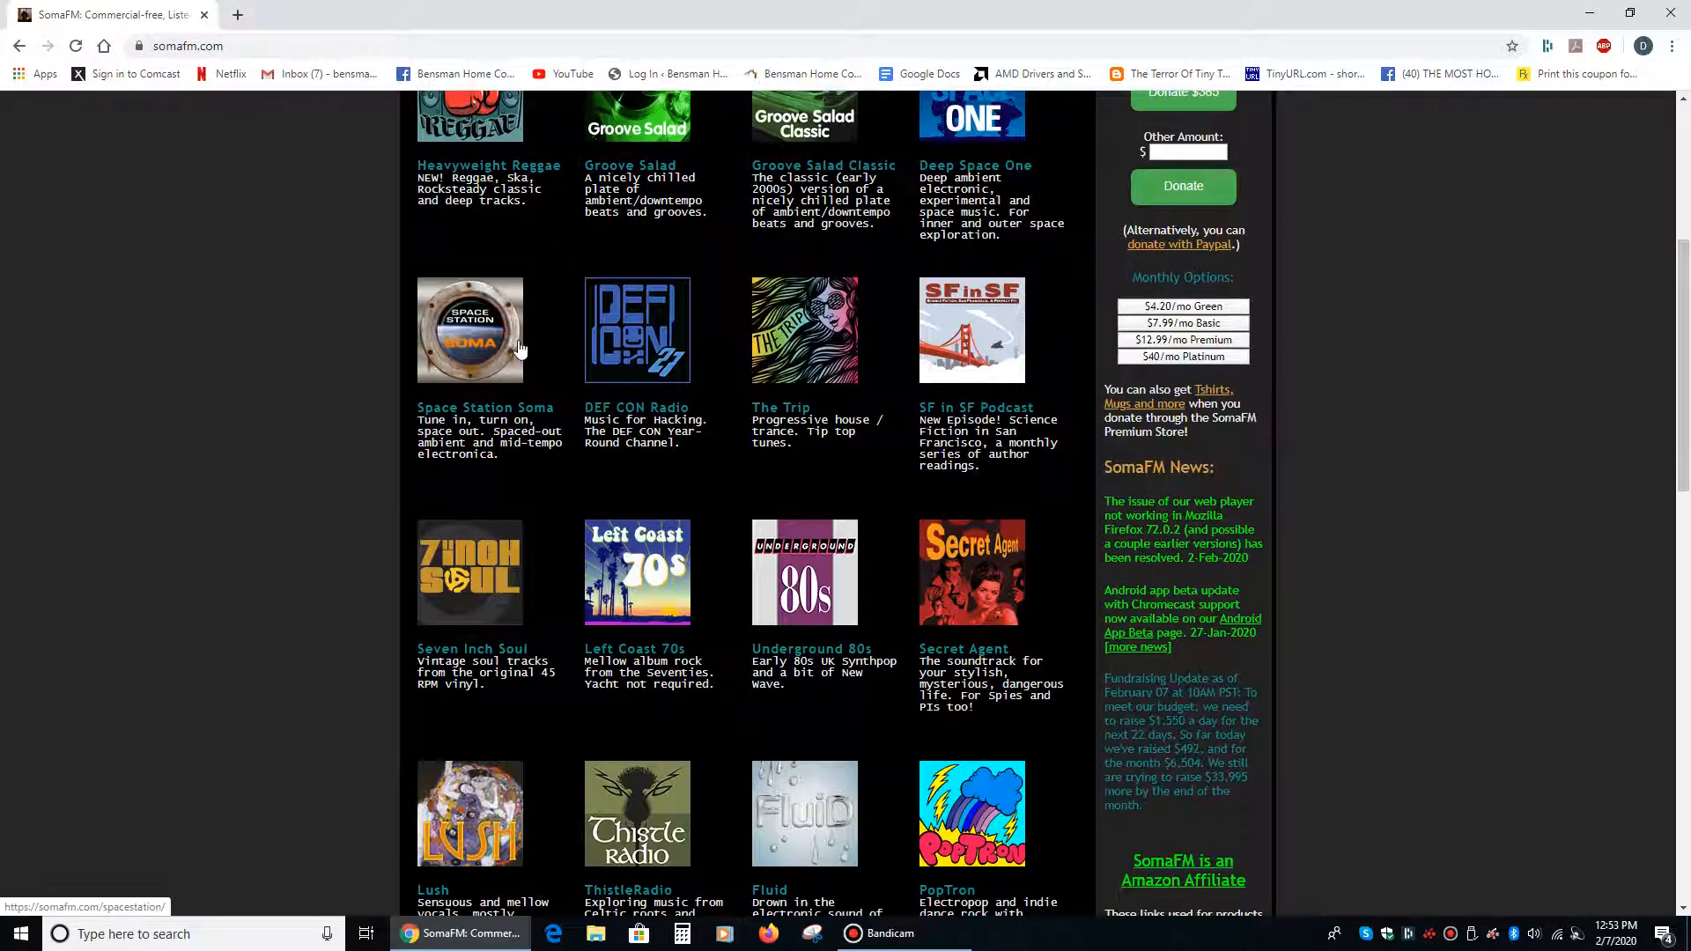
scroll(down, 3)
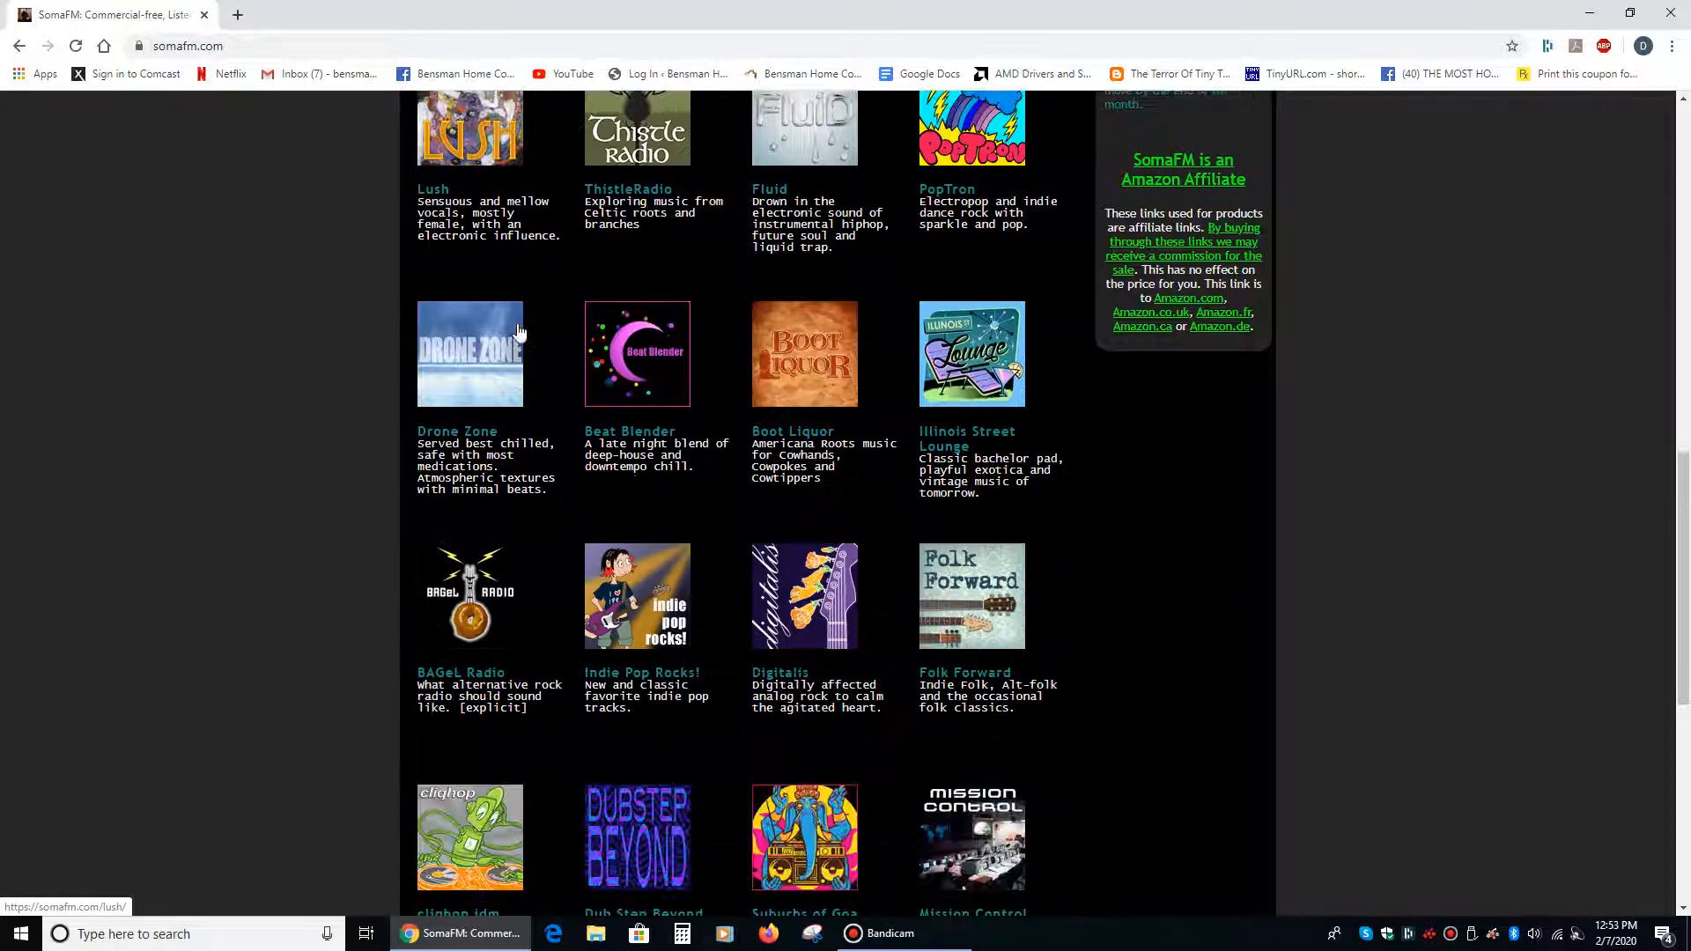
scroll(down, 3)
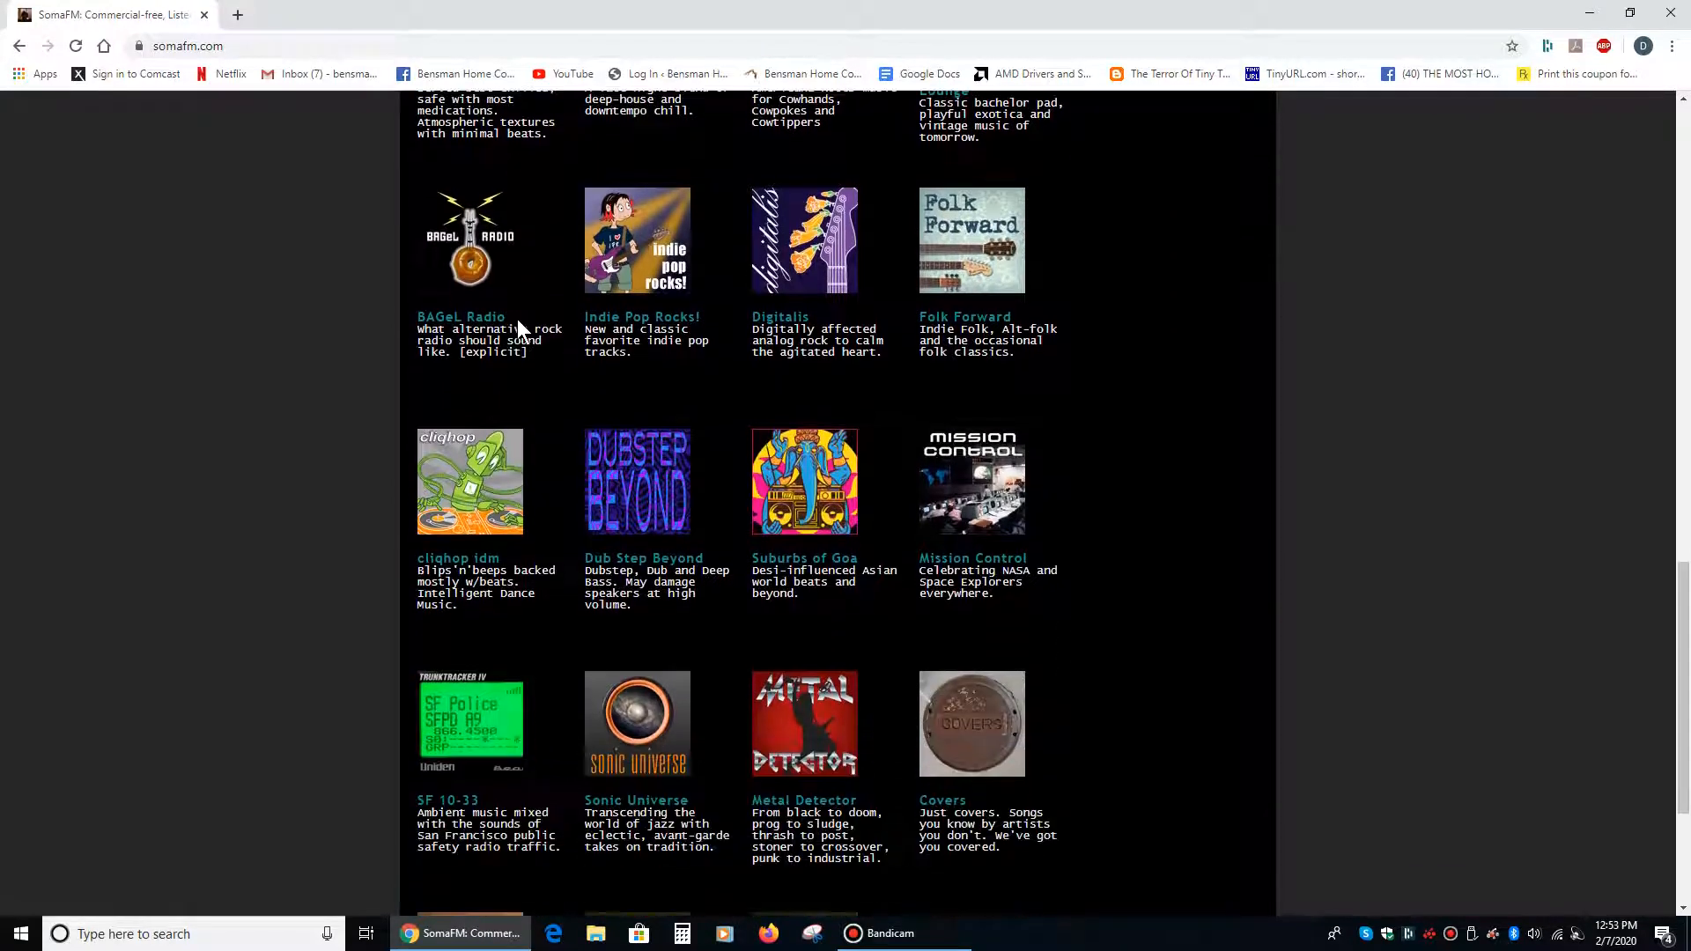
scroll(down, 3)
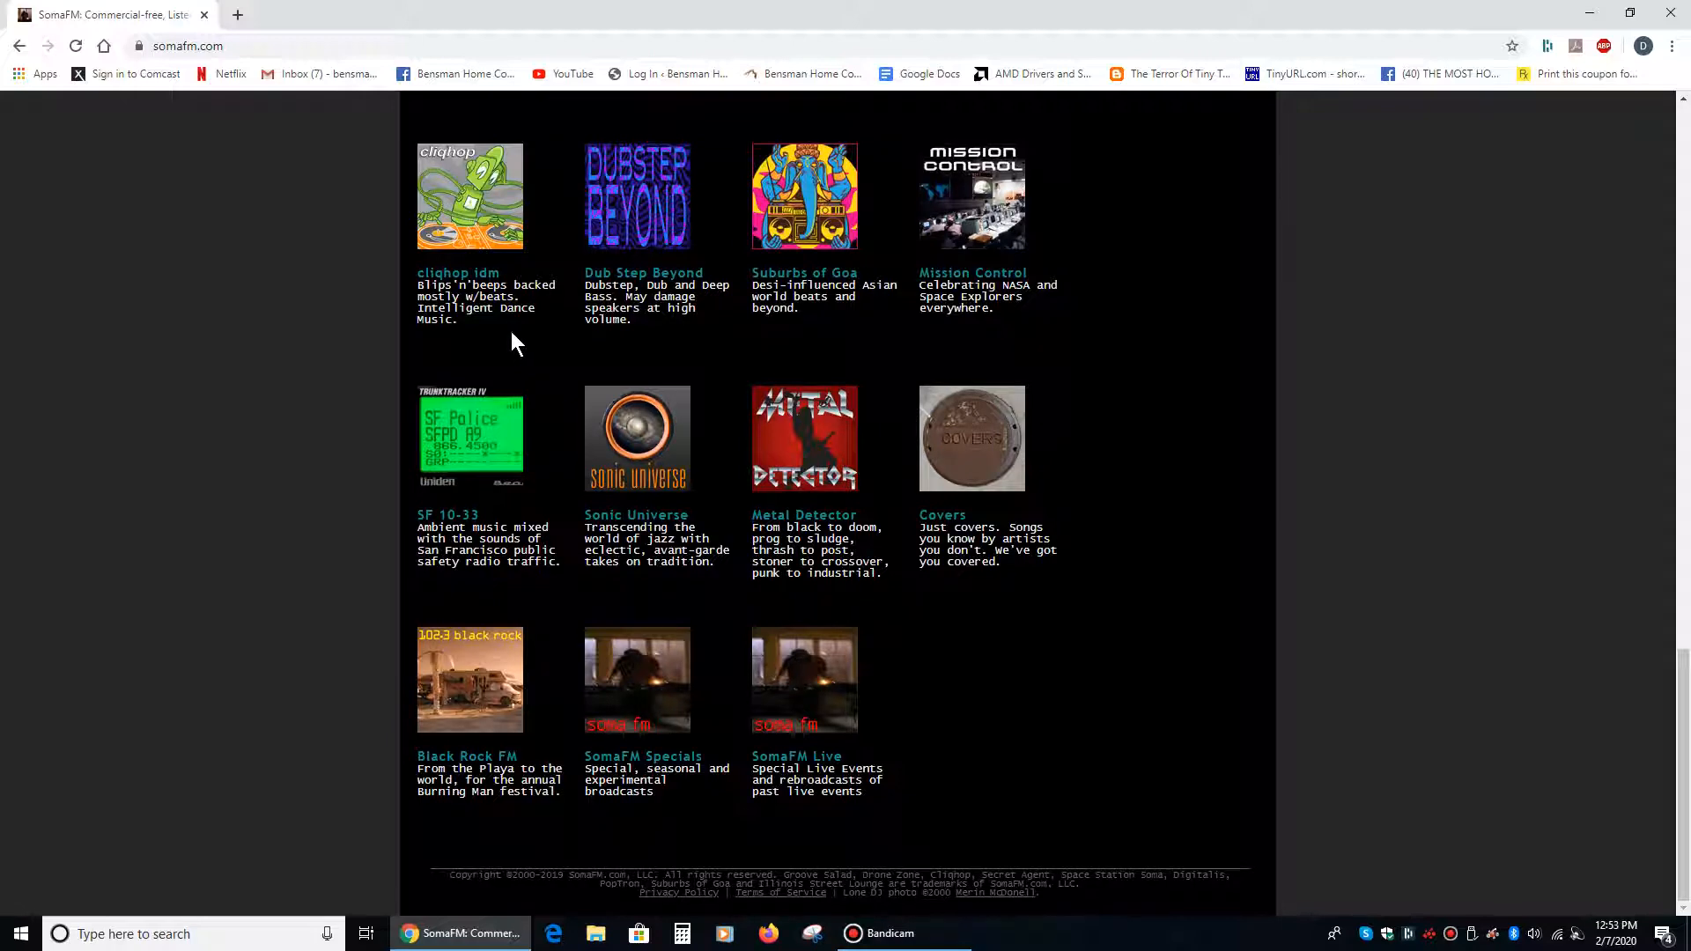
scroll(up, 3)
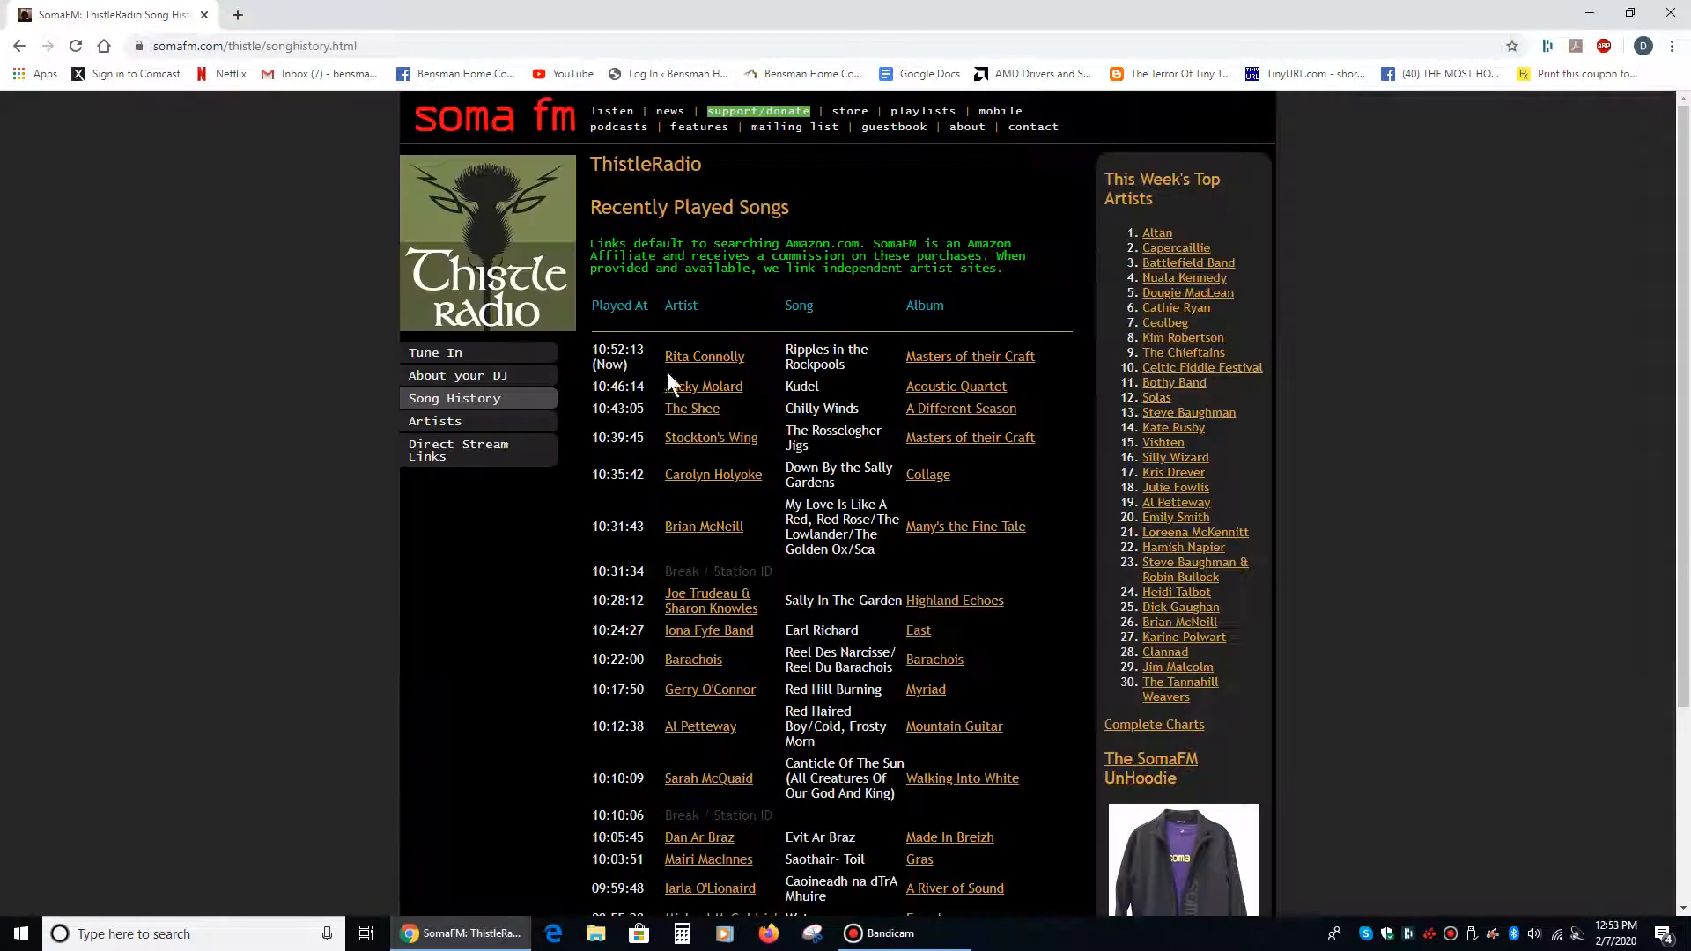
mouse_move(703, 386)
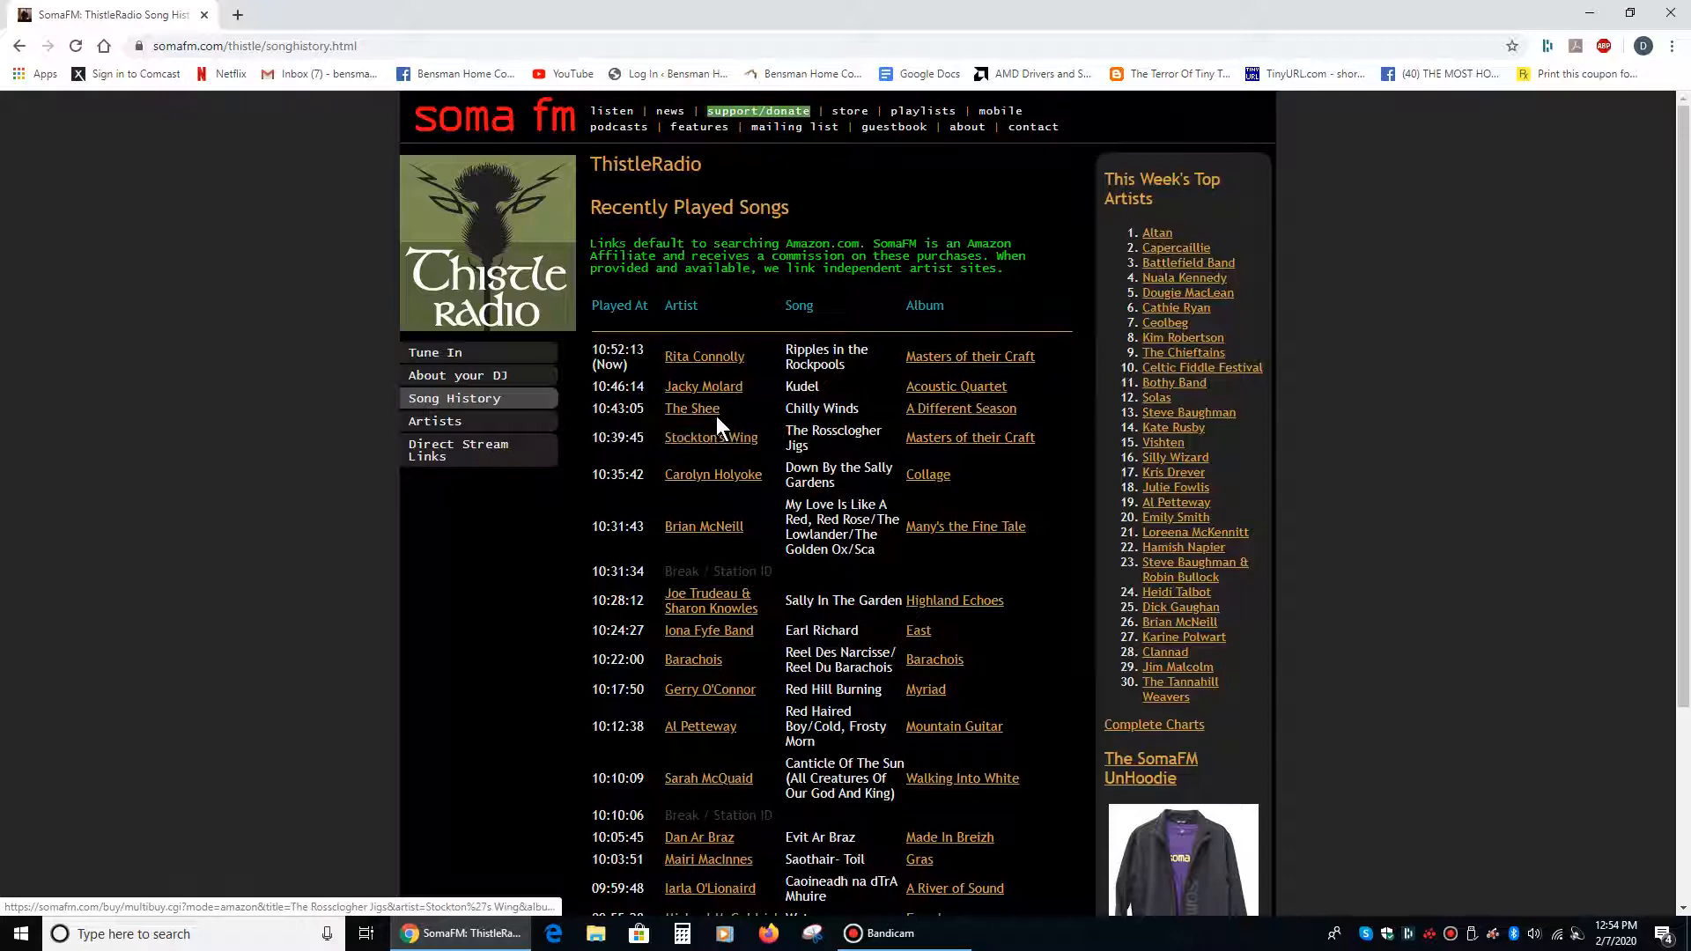
click(969, 356)
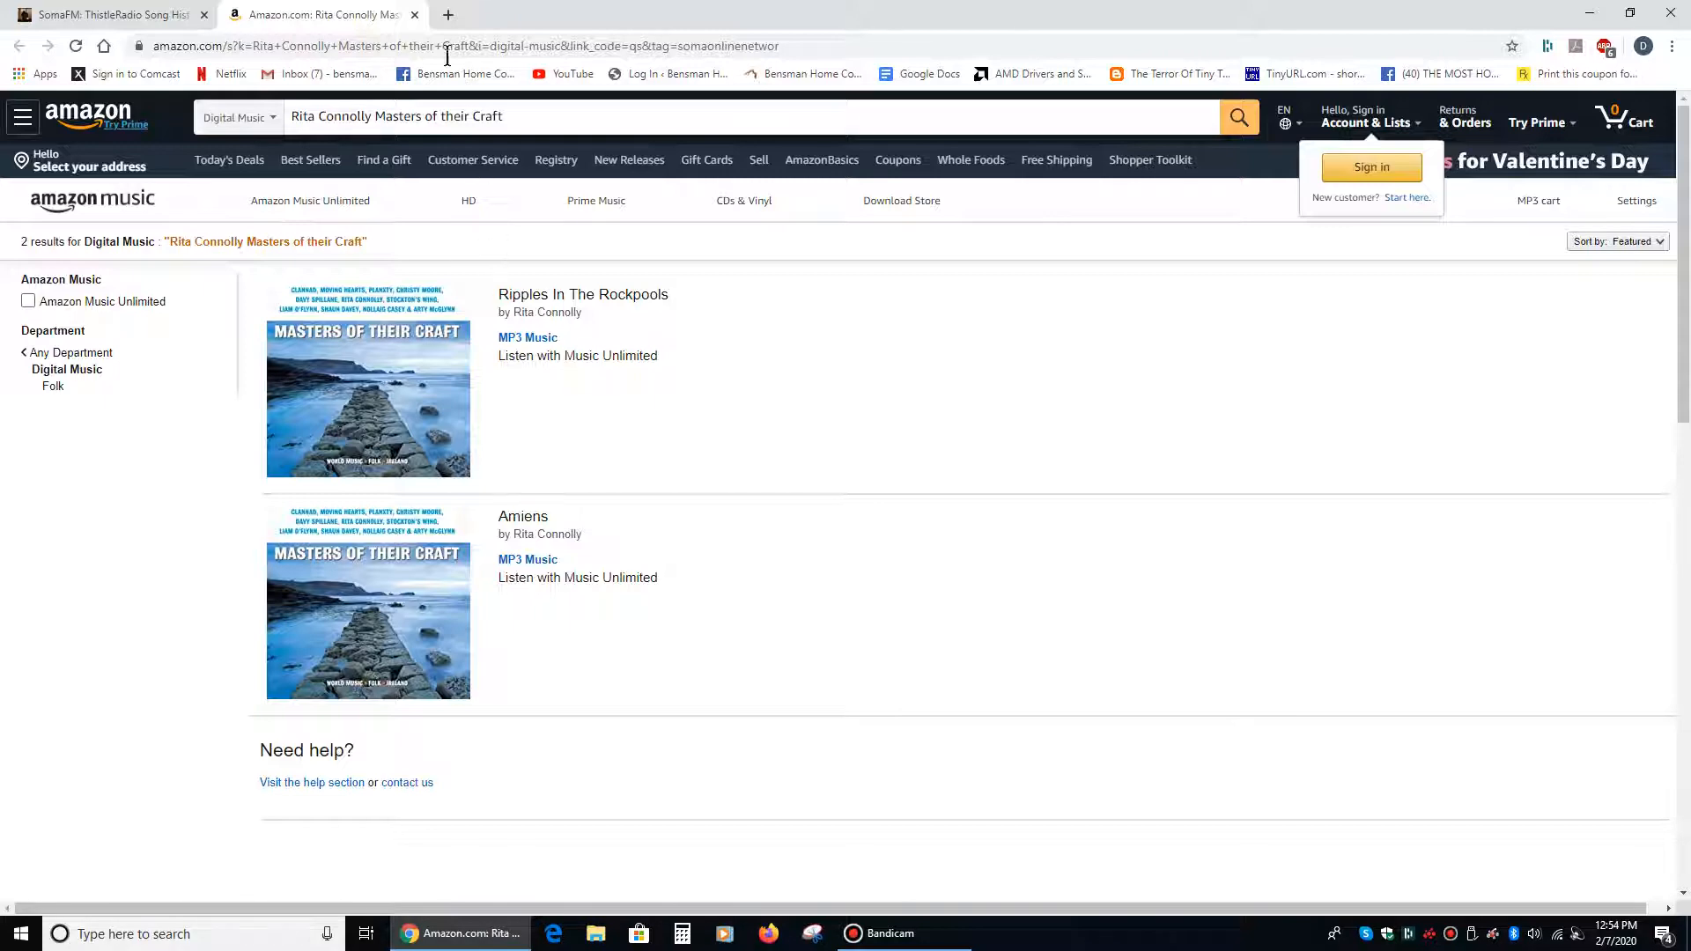
Step: Close the Amazon results tab to return to ThistleRadio's recently played songs
click(108, 14)
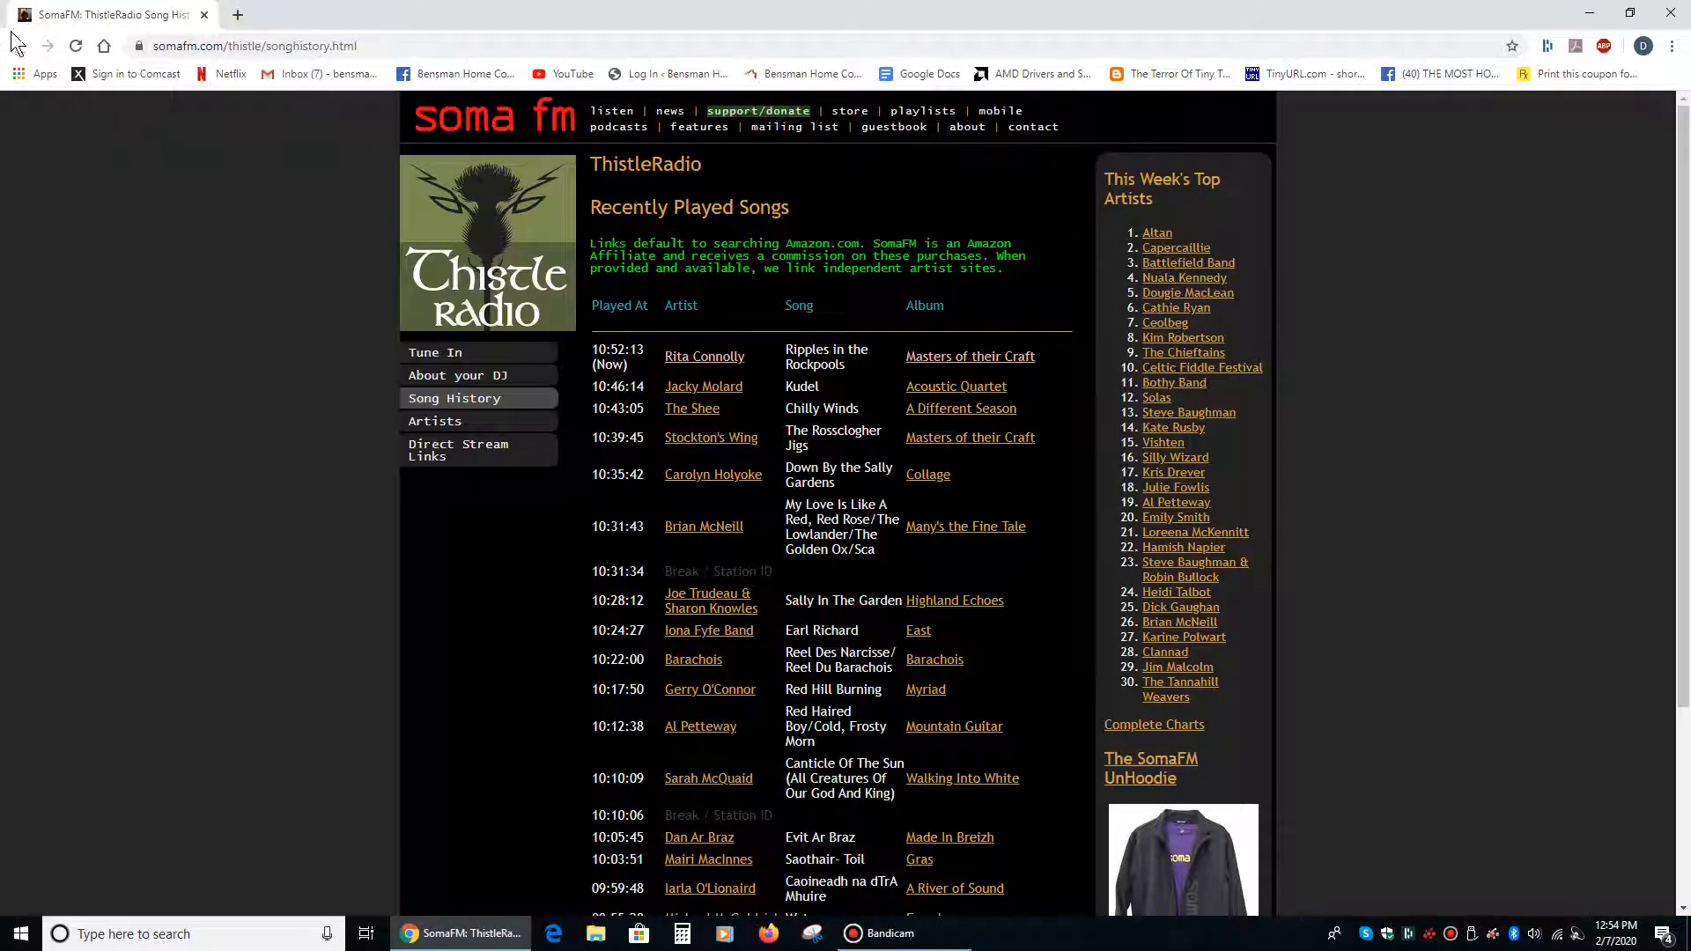
Step: Return to the SomaFM home channel list and launch the Covers channel player with its recent songs
click(435, 352)
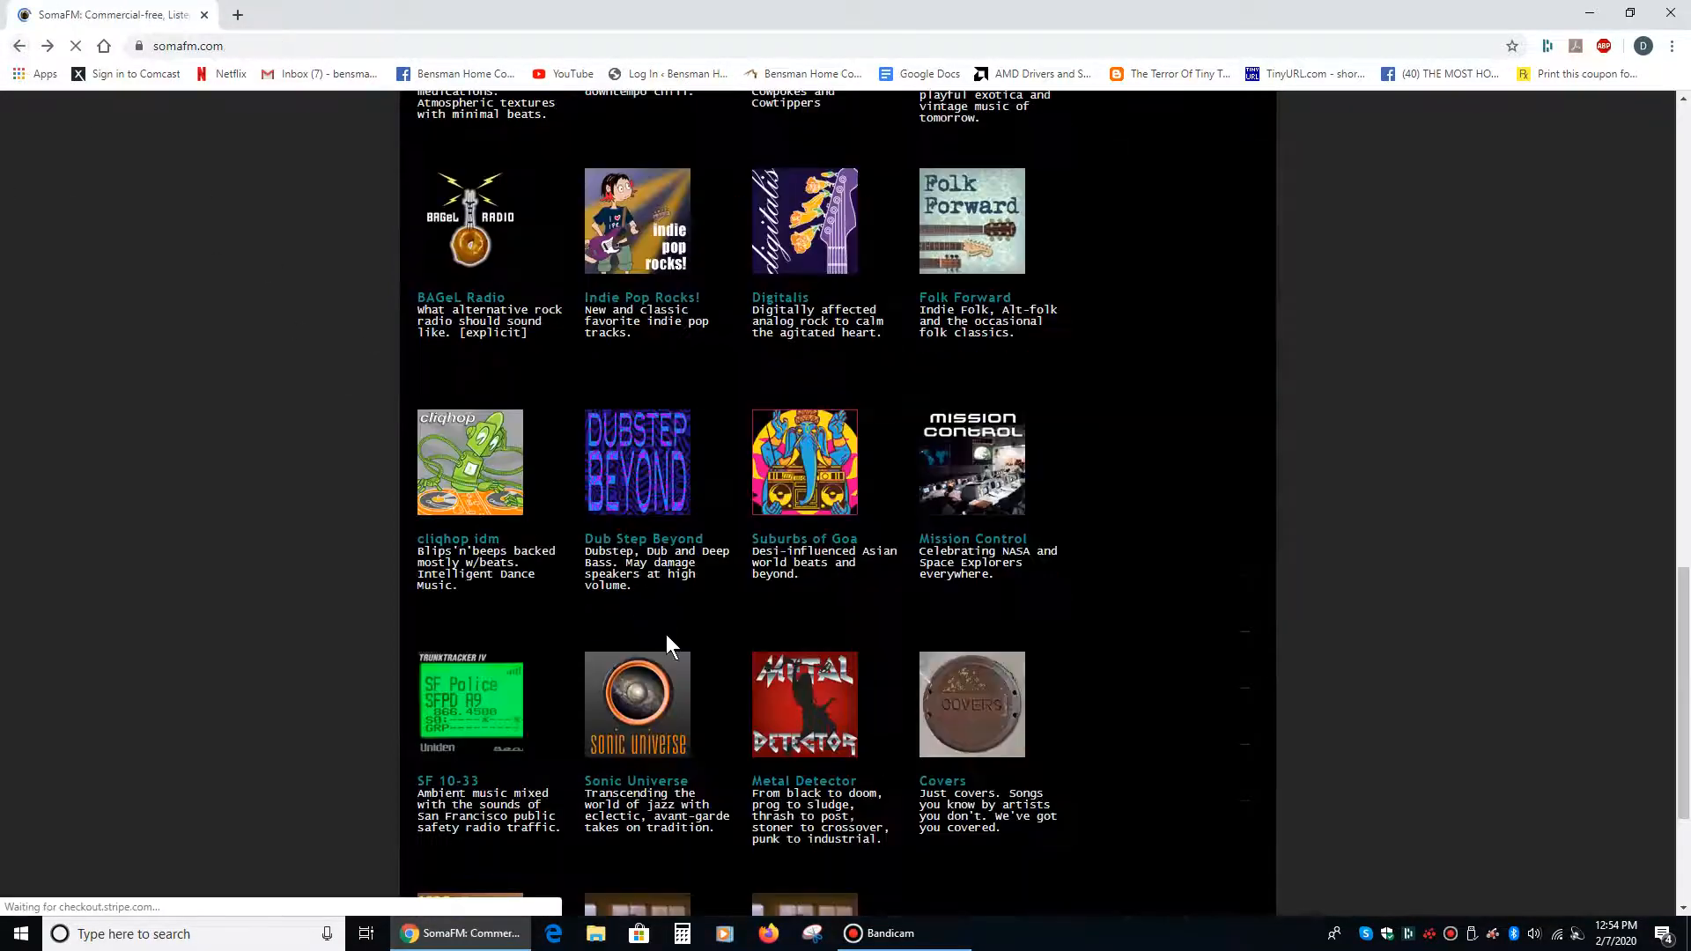
click(969, 704)
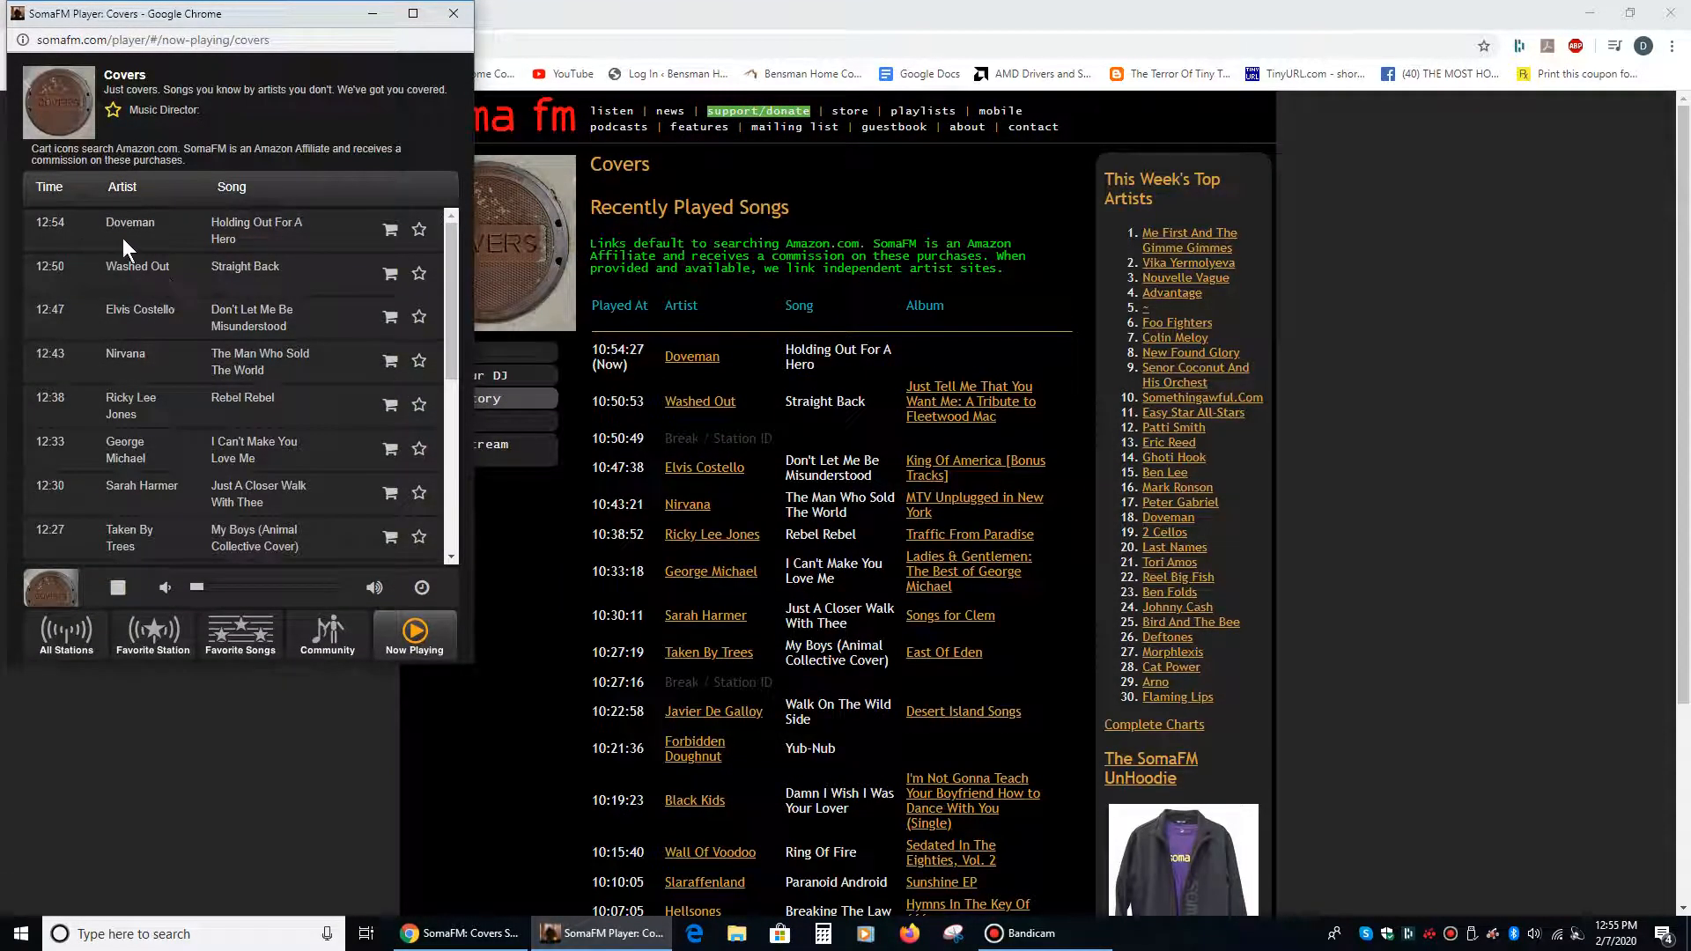
mouse_move(259, 243)
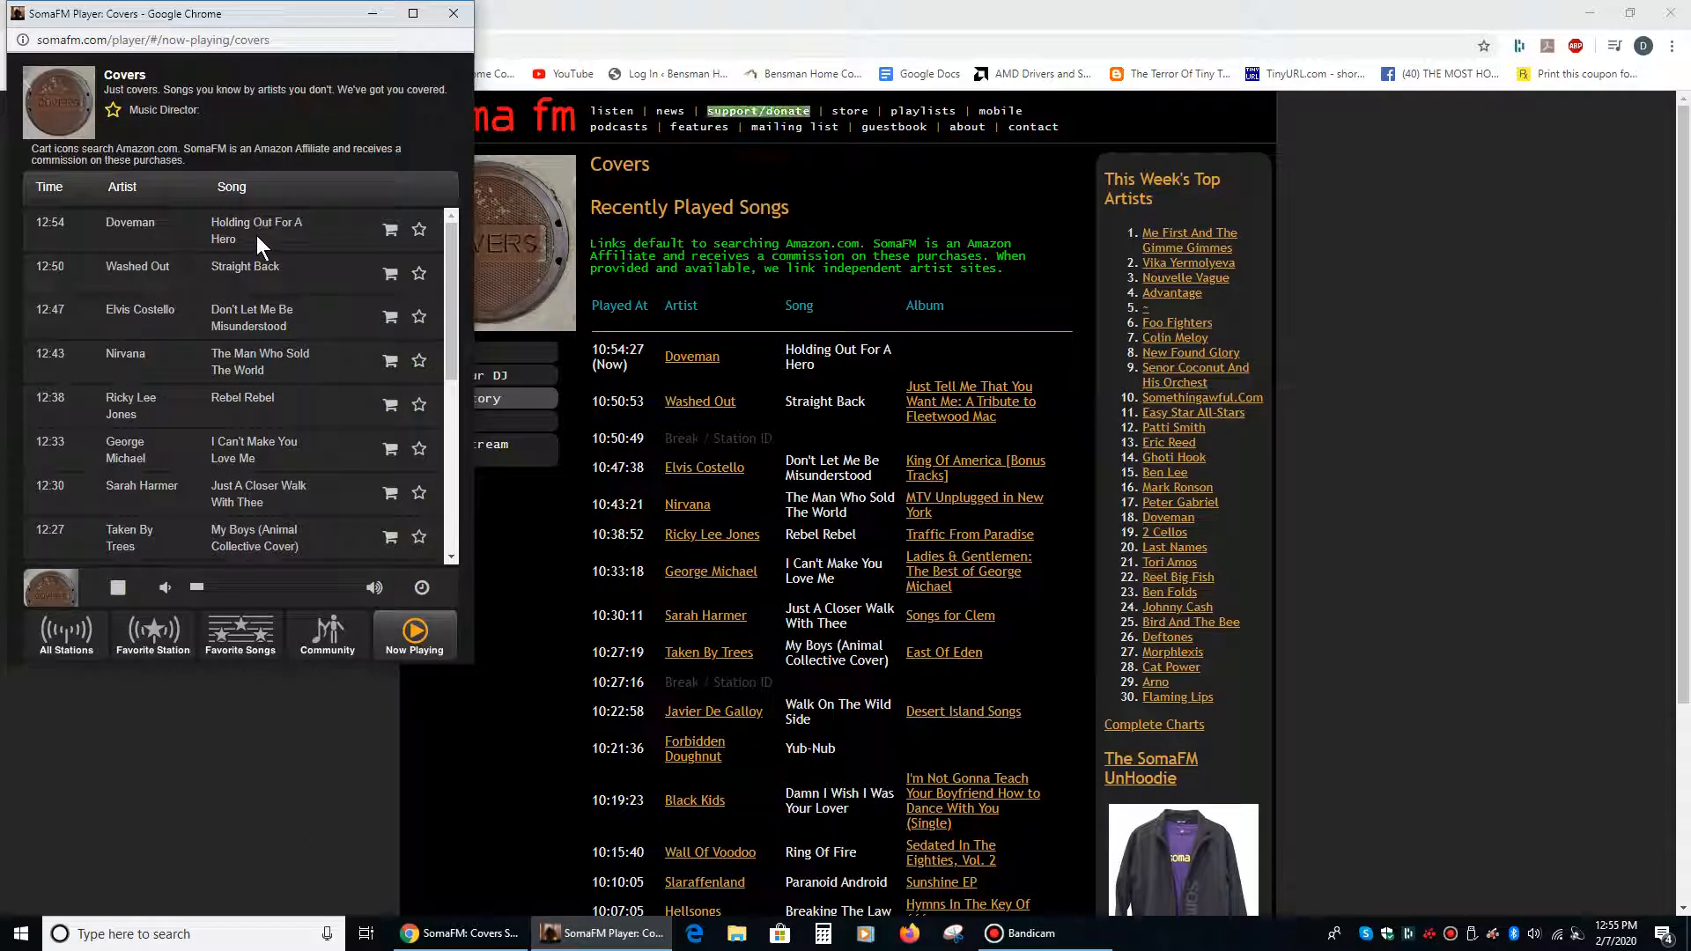